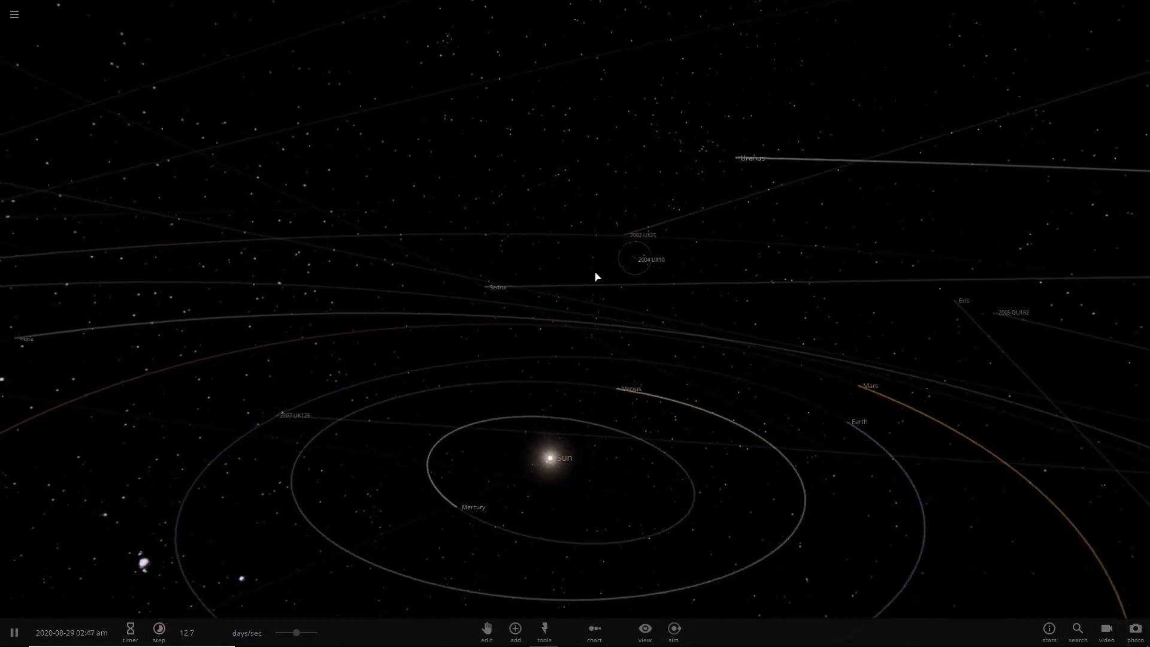
# - Load a Solar System simulation from the library, pause it, and return to the library
pyautogui.scroll(-3)
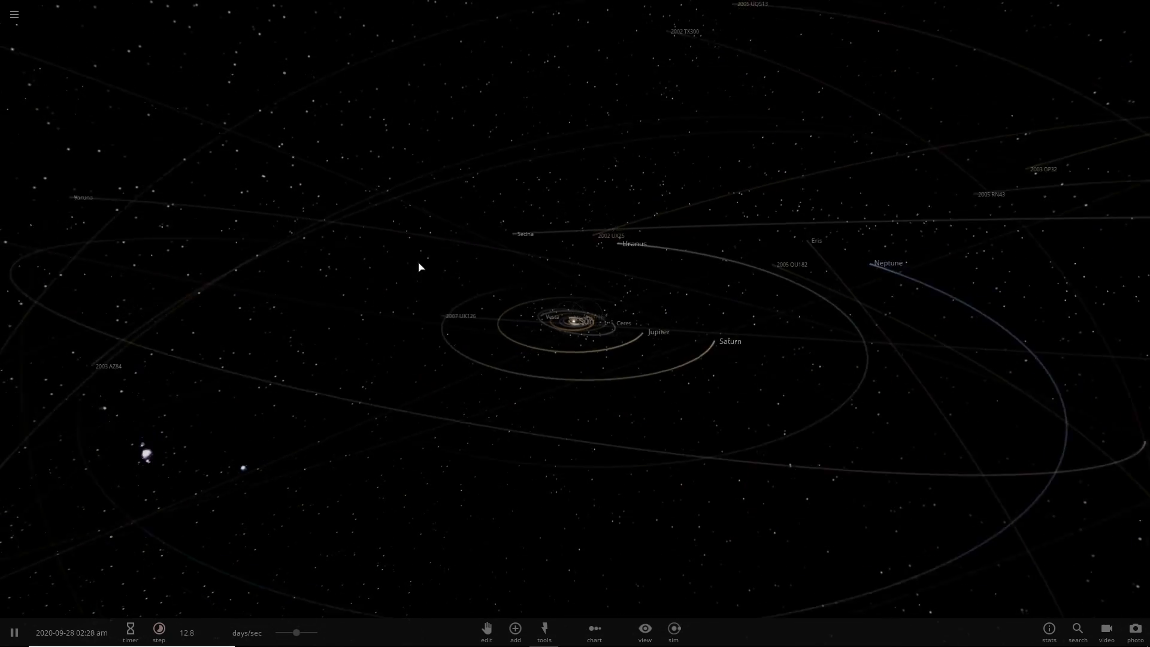
pyautogui.click(13, 14)
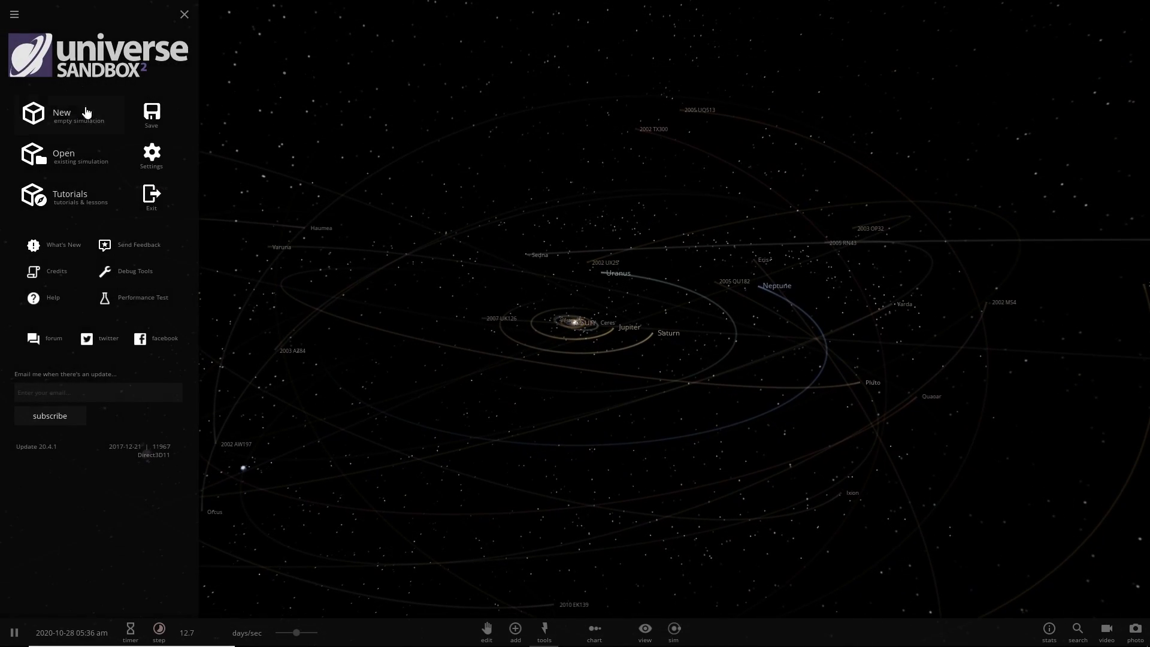
pyautogui.click(63, 155)
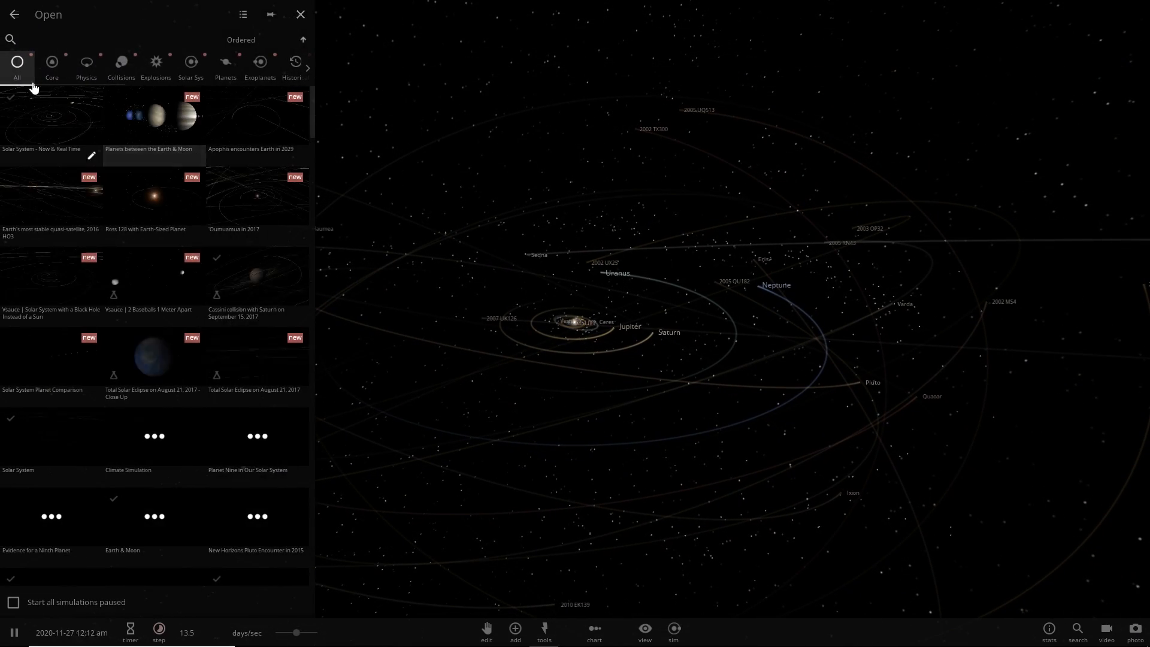
pyautogui.click(299, 14)
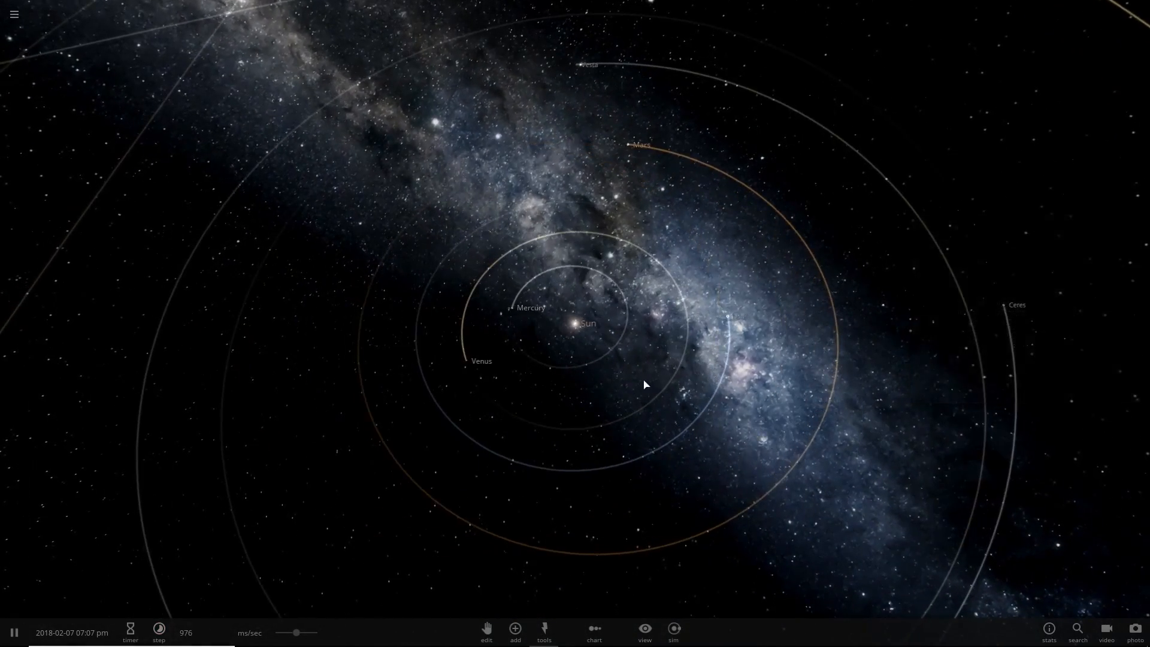
pyautogui.scroll(3)
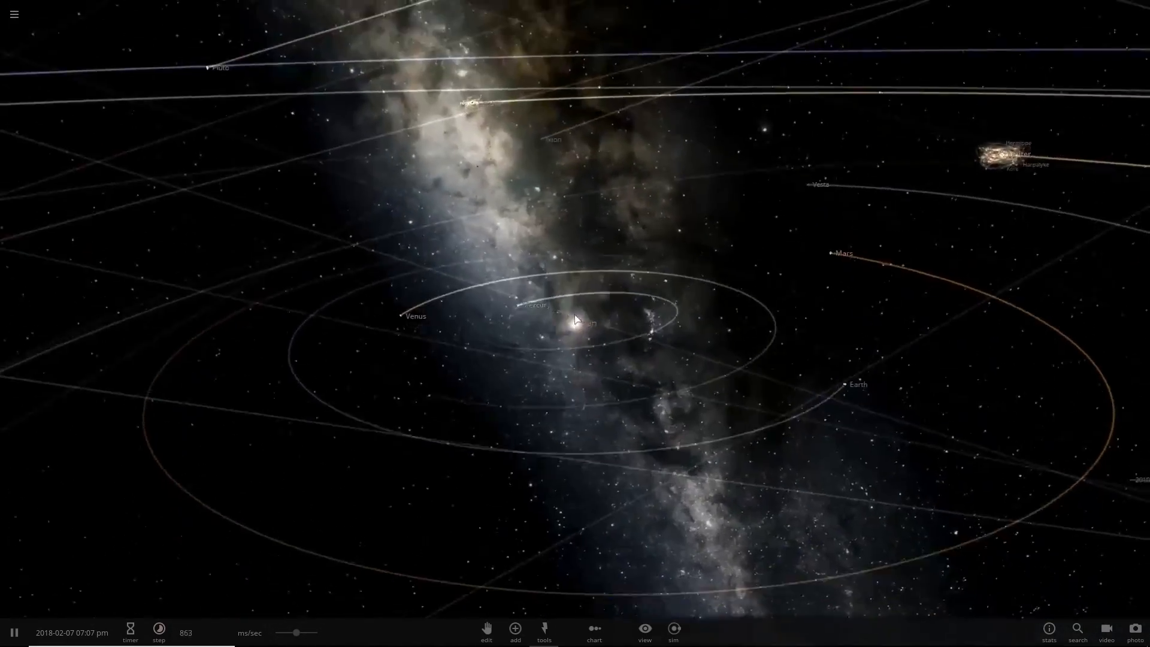
pyautogui.click(13, 631)
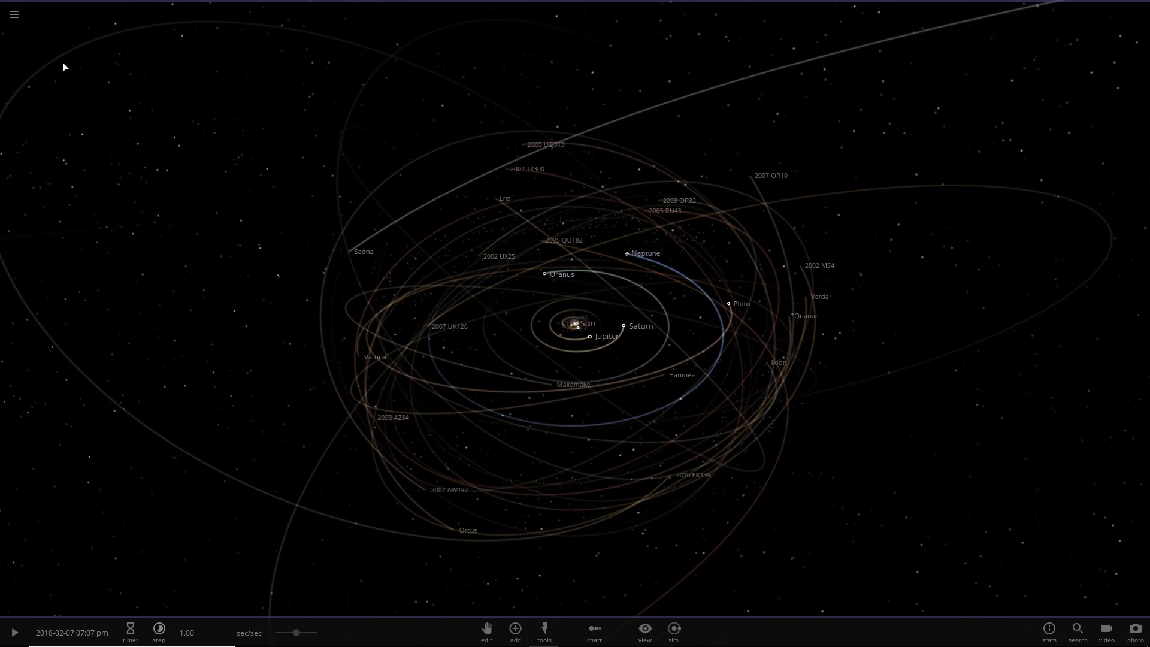
pyautogui.click(13, 14)
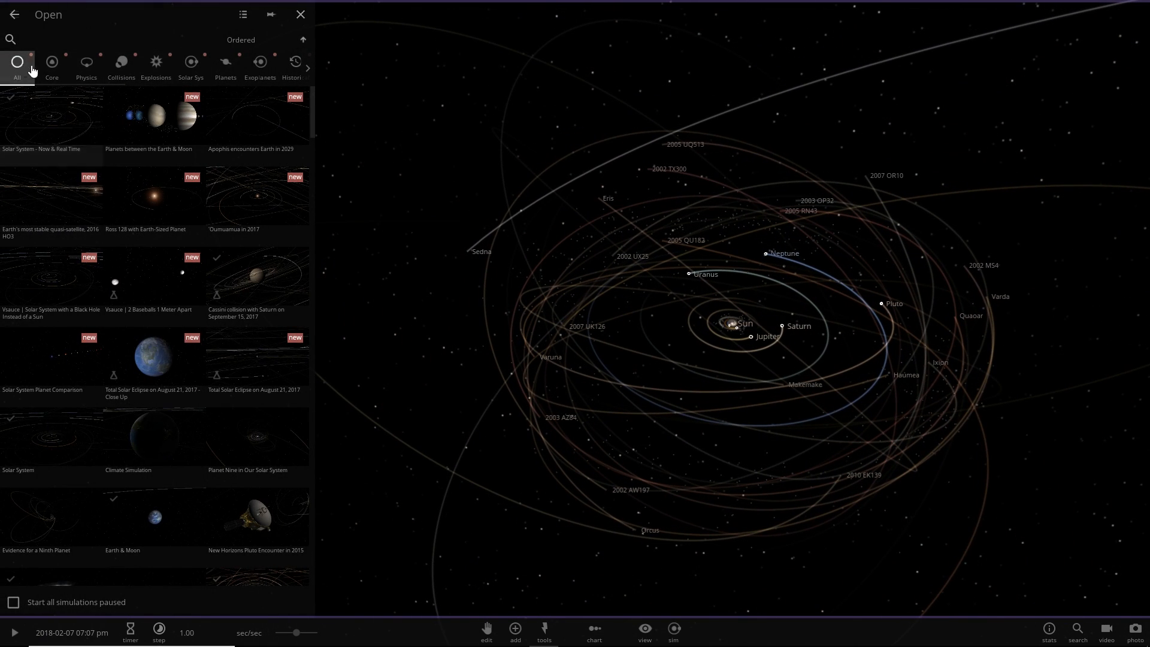
# - Filter the simulation library to the Core category
pyautogui.click(51, 66)
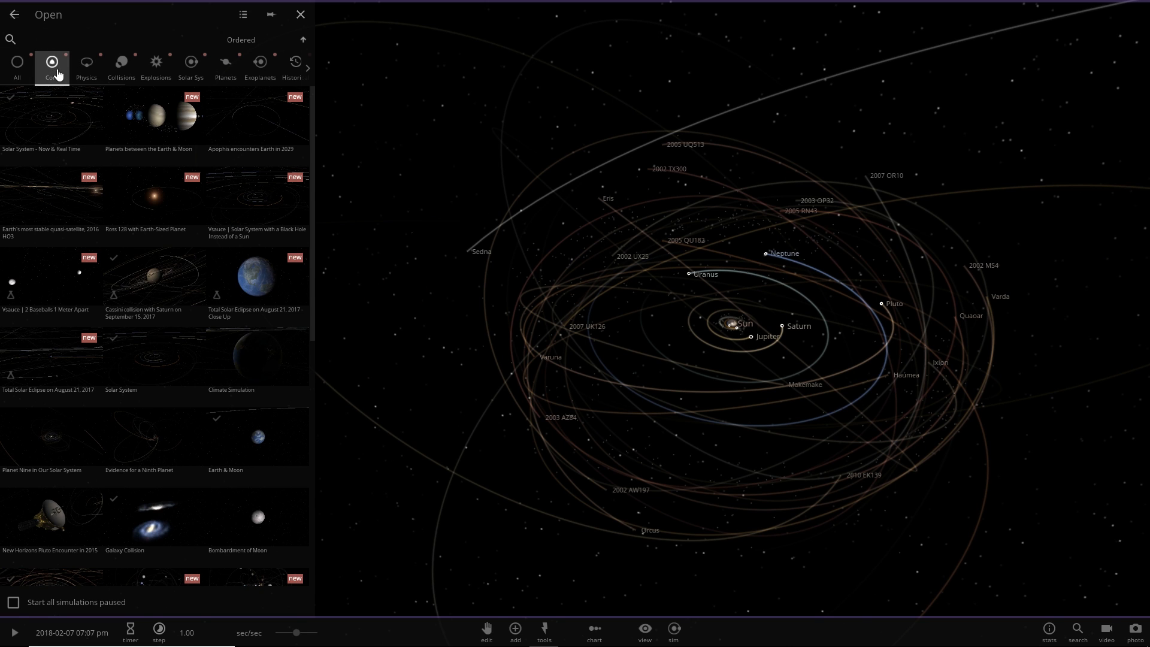
pyautogui.moveTo(31, 282)
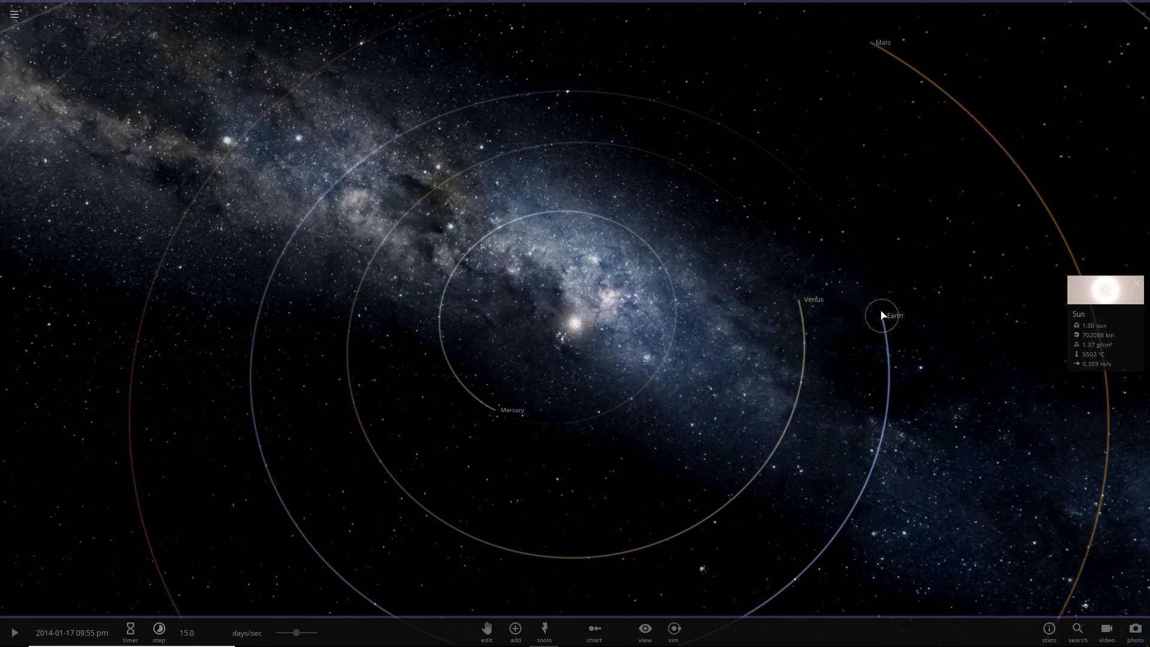
pyautogui.moveTo(886, 319)
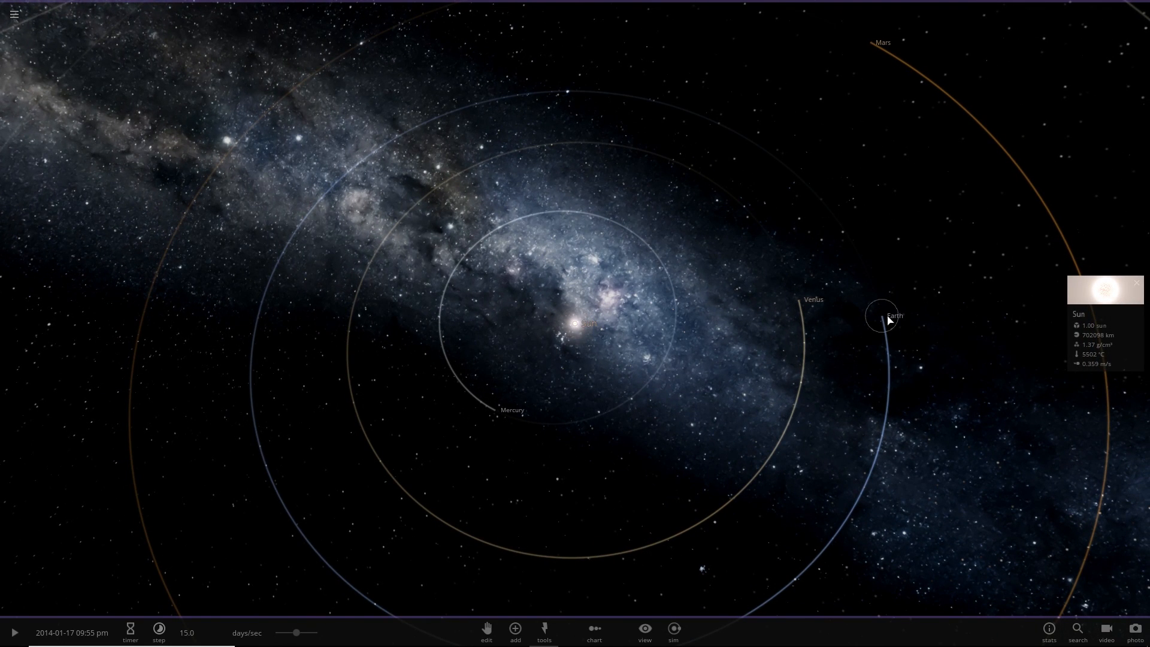
pyautogui.moveTo(616, 322)
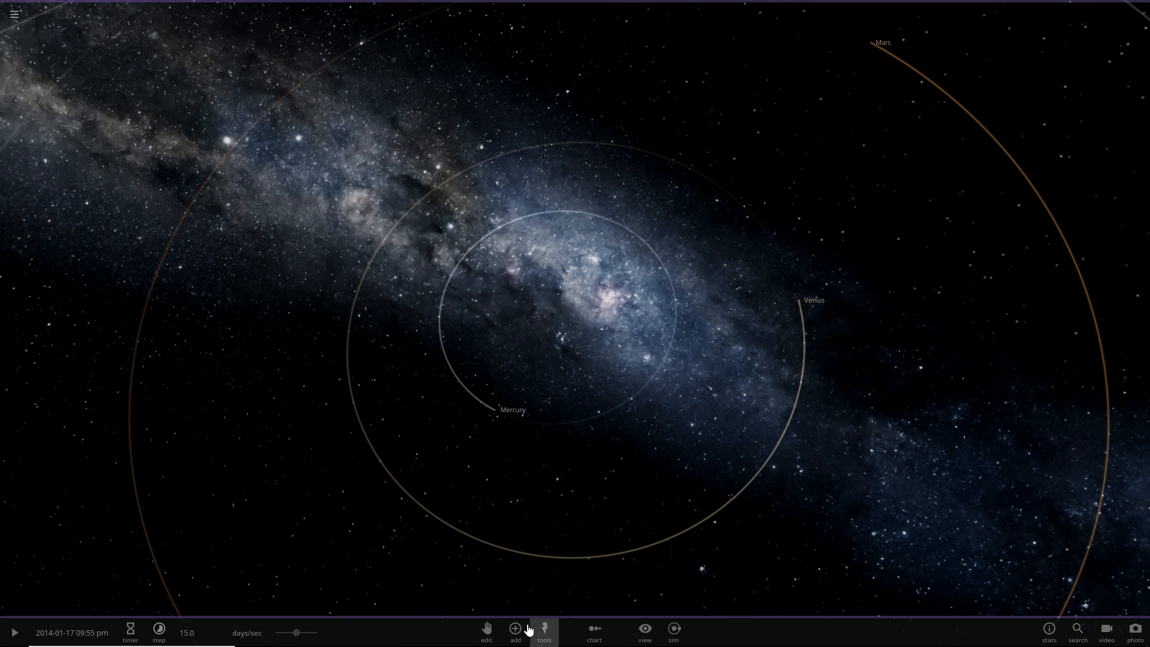
# - Add an Earth at the system's centre, then a Sun from the Stars catalogue near Earth's old orbit
pyautogui.click(515, 628)
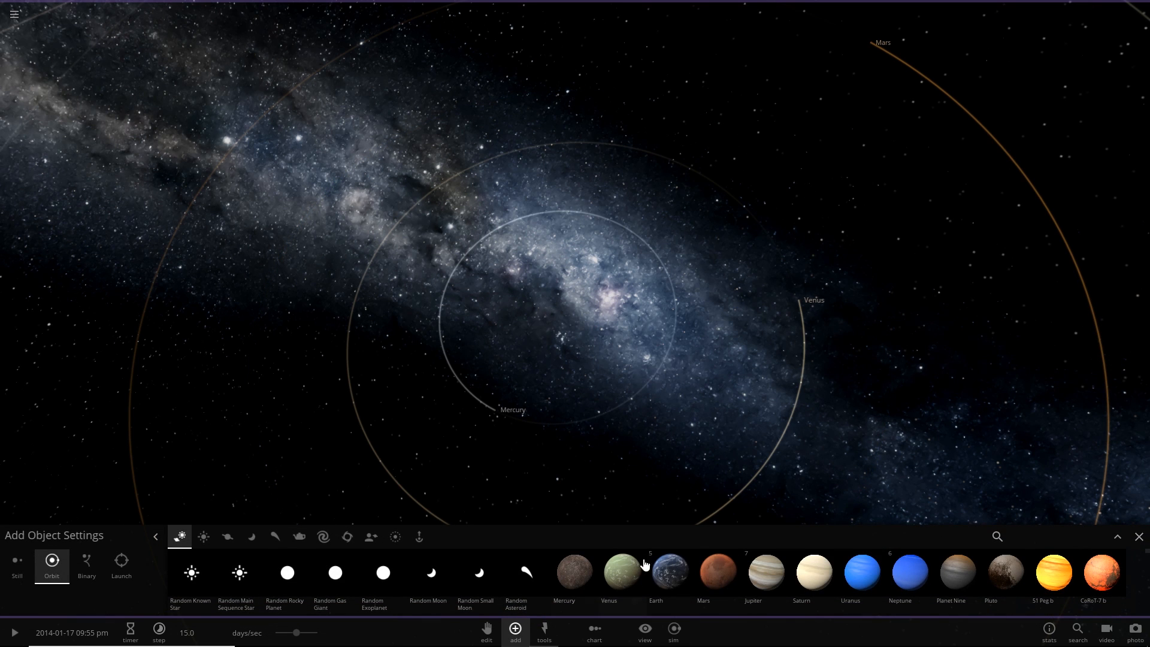
pyautogui.click(669, 572)
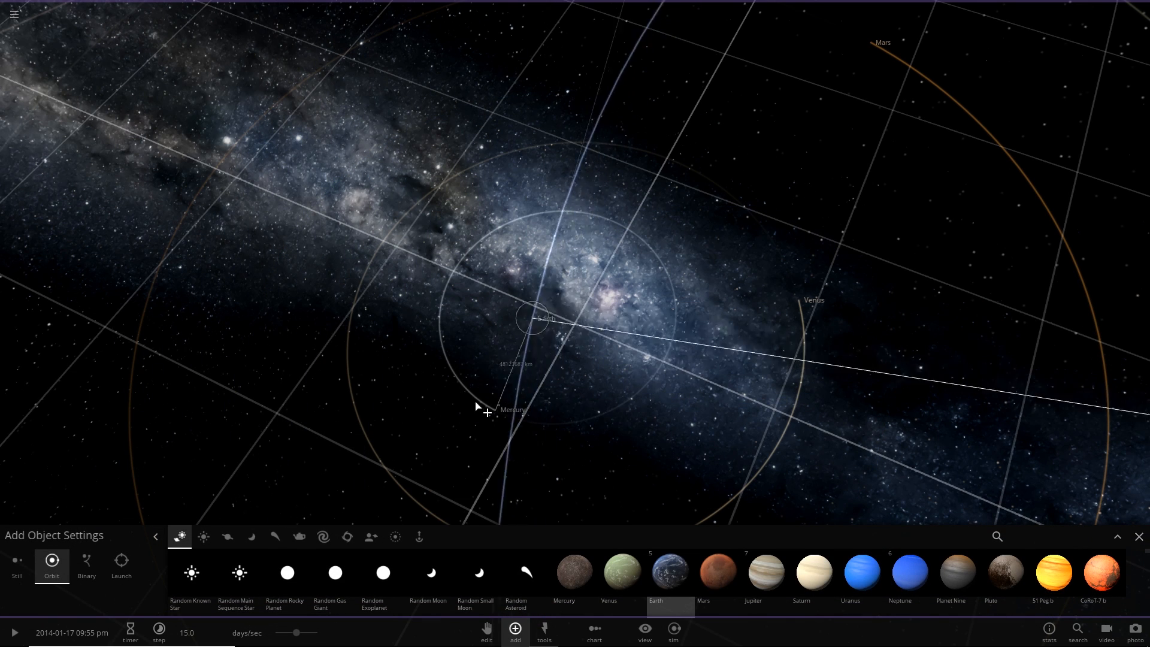
pyautogui.click(16, 564)
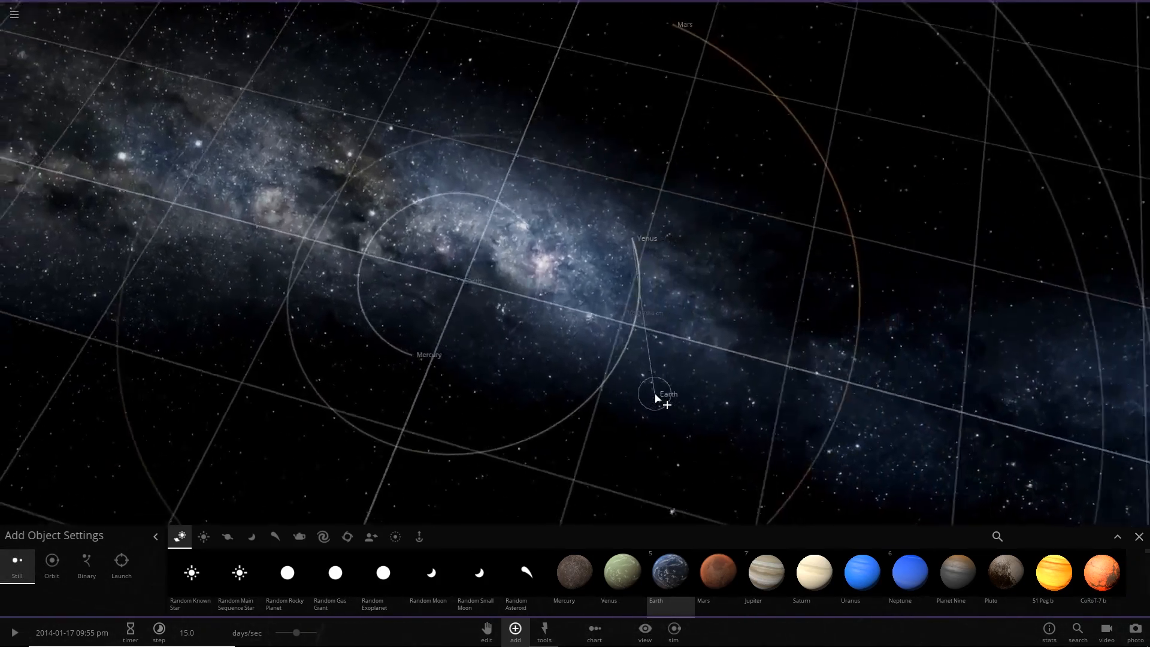
pyautogui.click(204, 537)
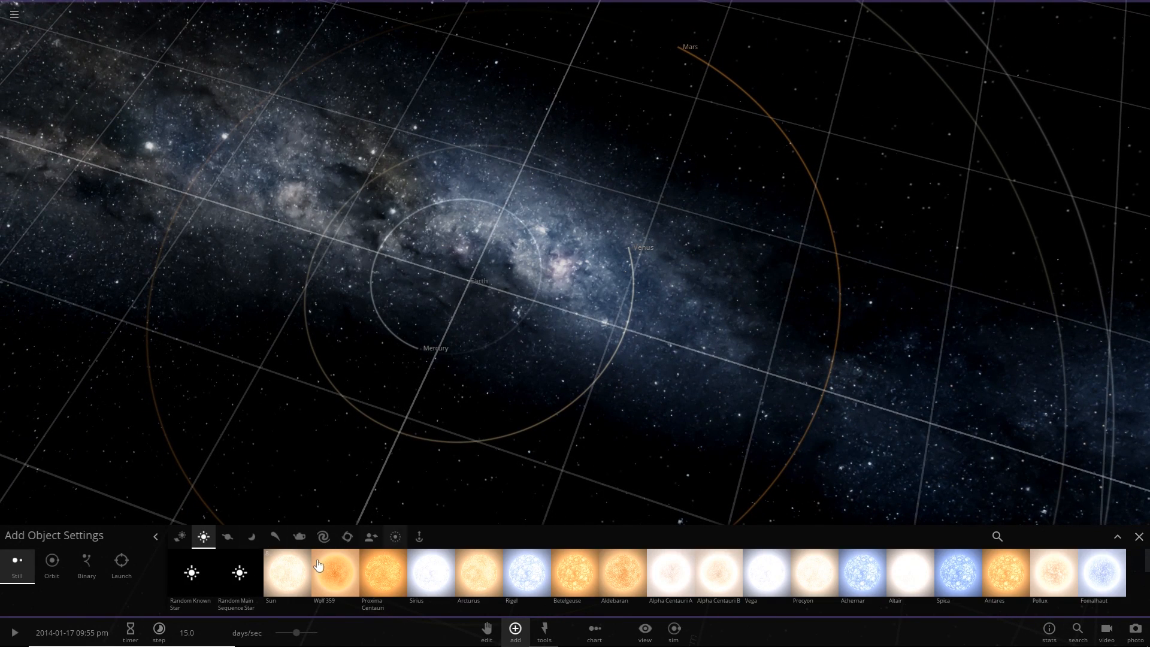
pyautogui.click(51, 564)
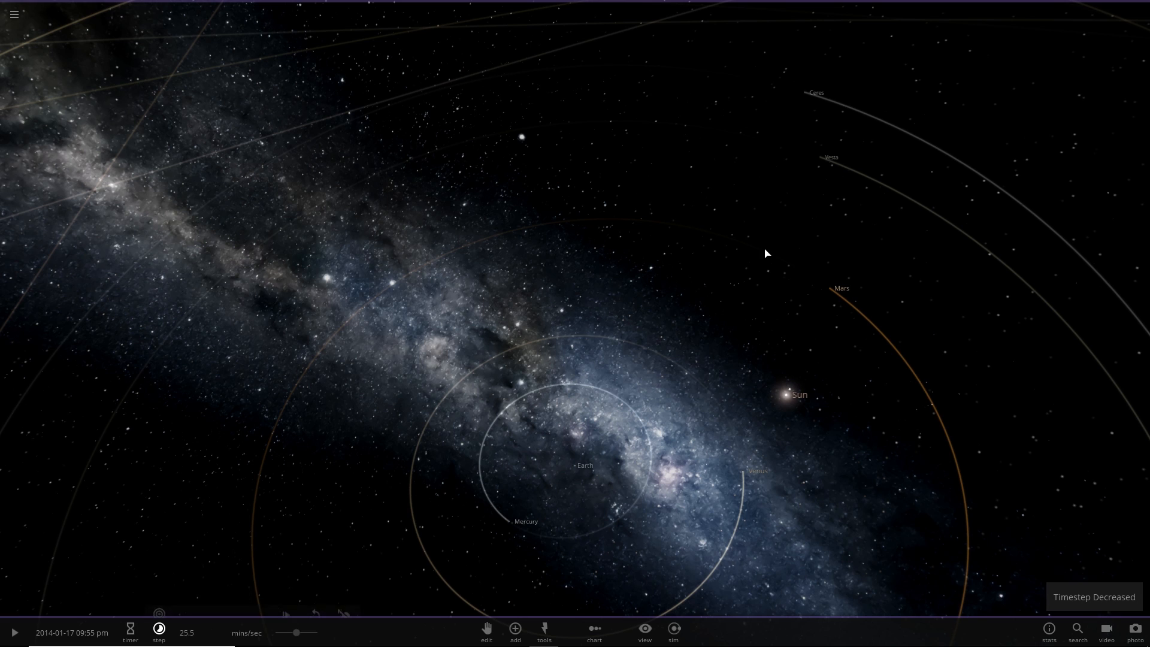
# - Run the swapped system and review Earth's basic properties in its panel
pyautogui.click(13, 629)
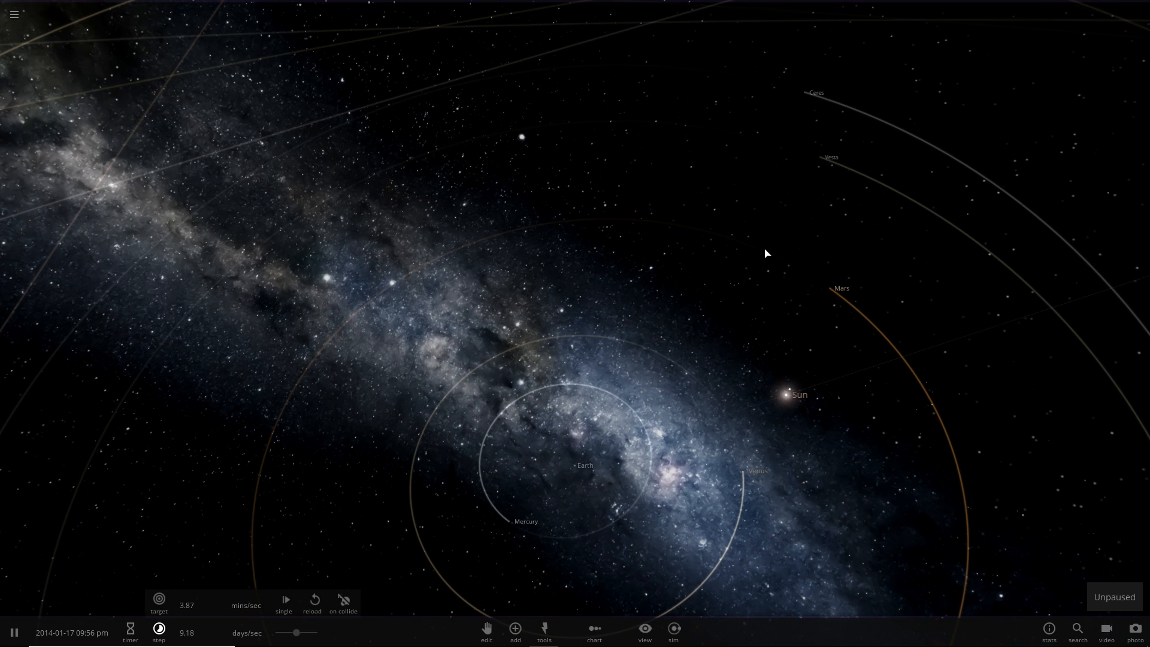
pyautogui.click(580, 466)
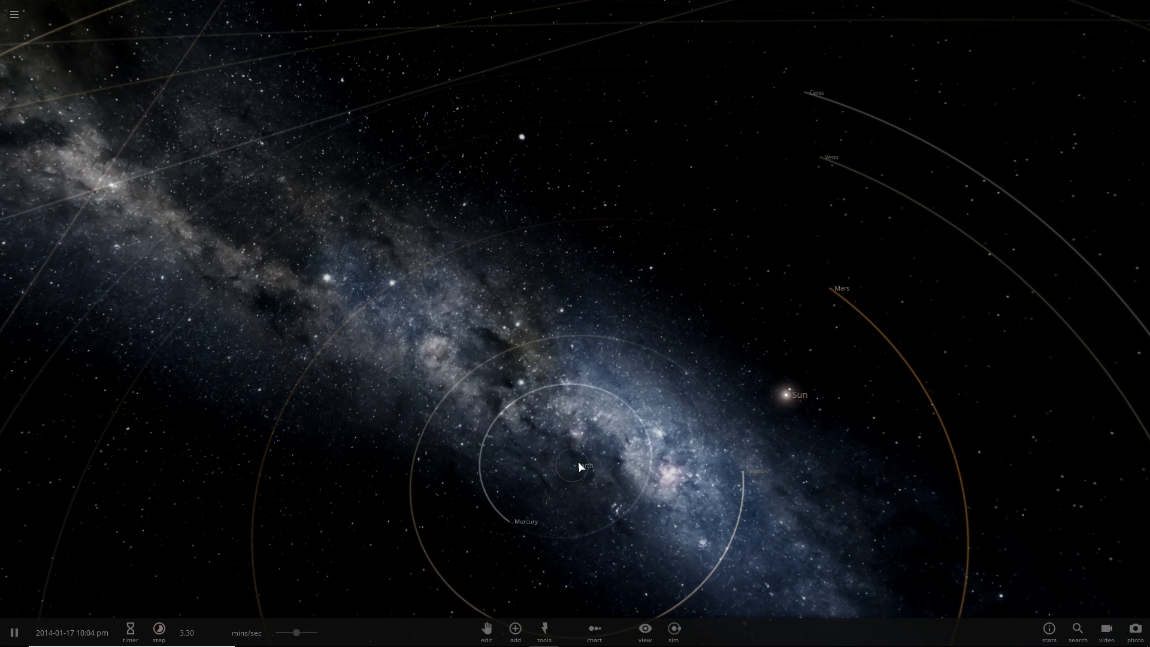
pyautogui.click(579, 466)
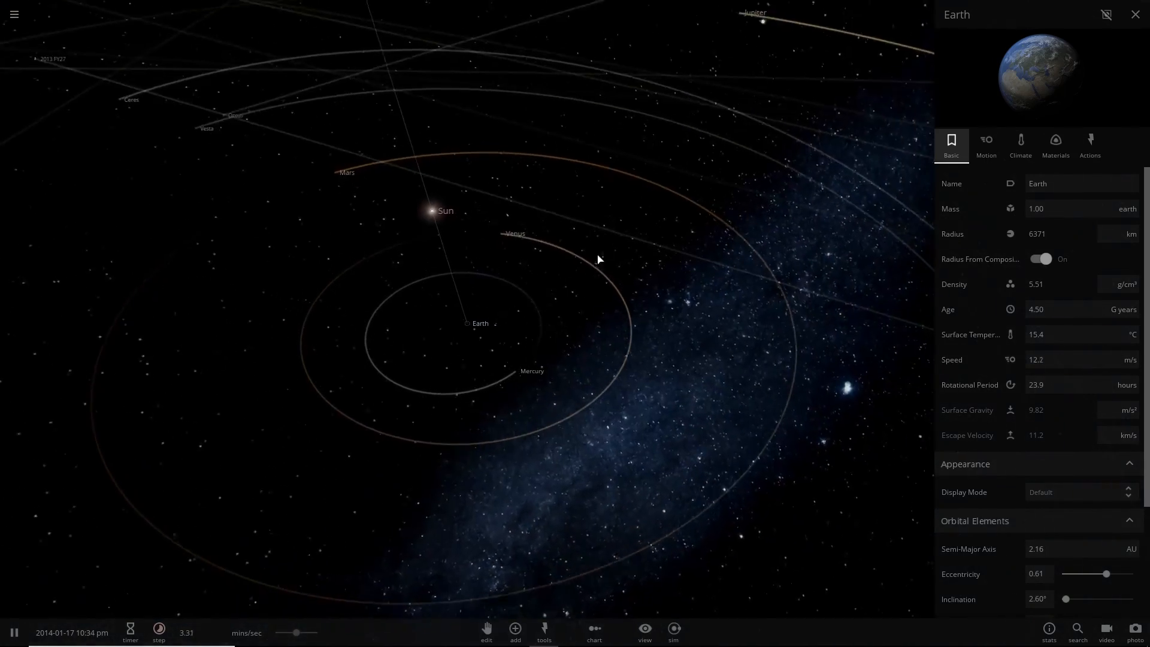
pyautogui.click(1134, 14)
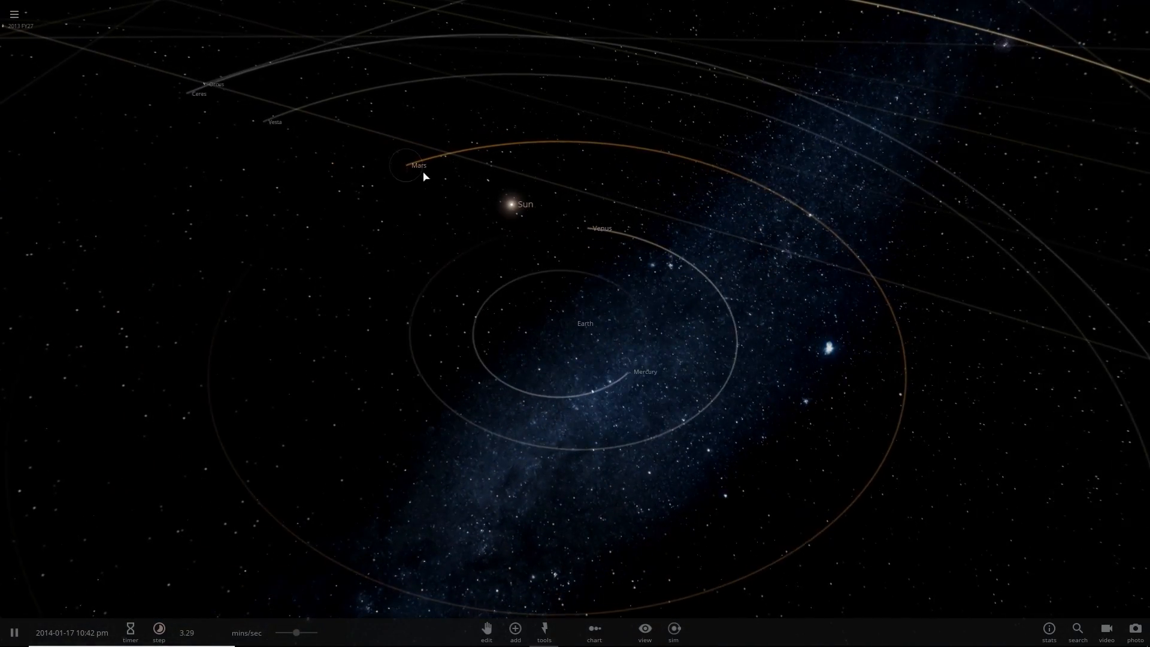
pyautogui.click(403, 164)
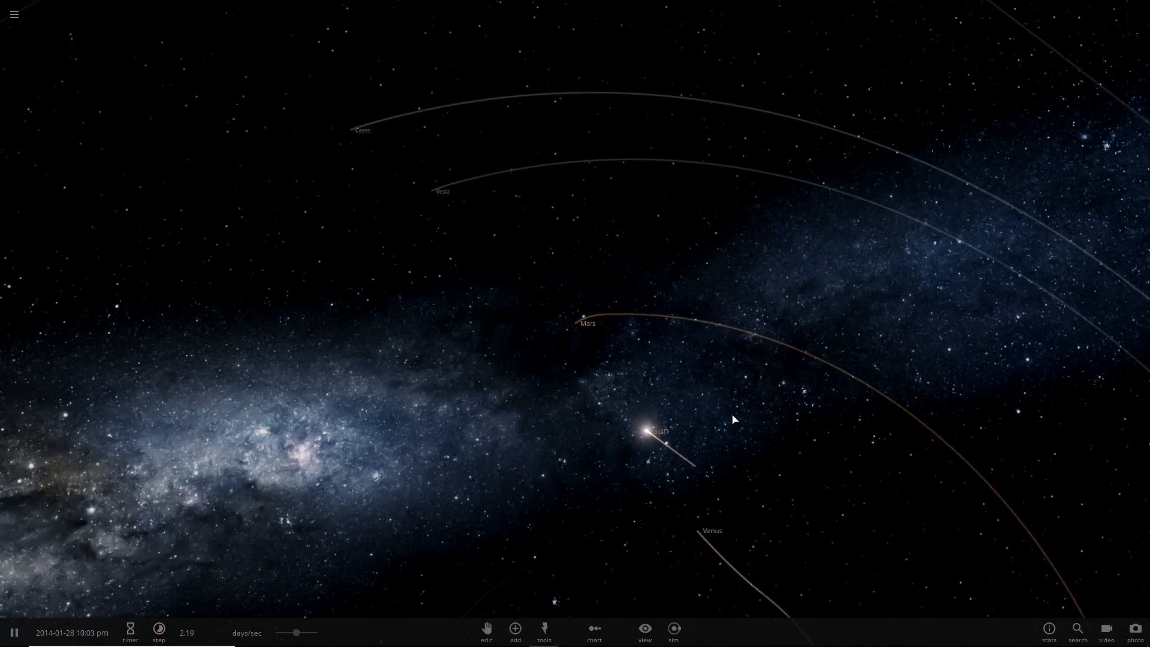
# - Give the Sun velocity across the system and select Earth, now on an eccentric 6.26 AU orbit
pyautogui.click(158, 631)
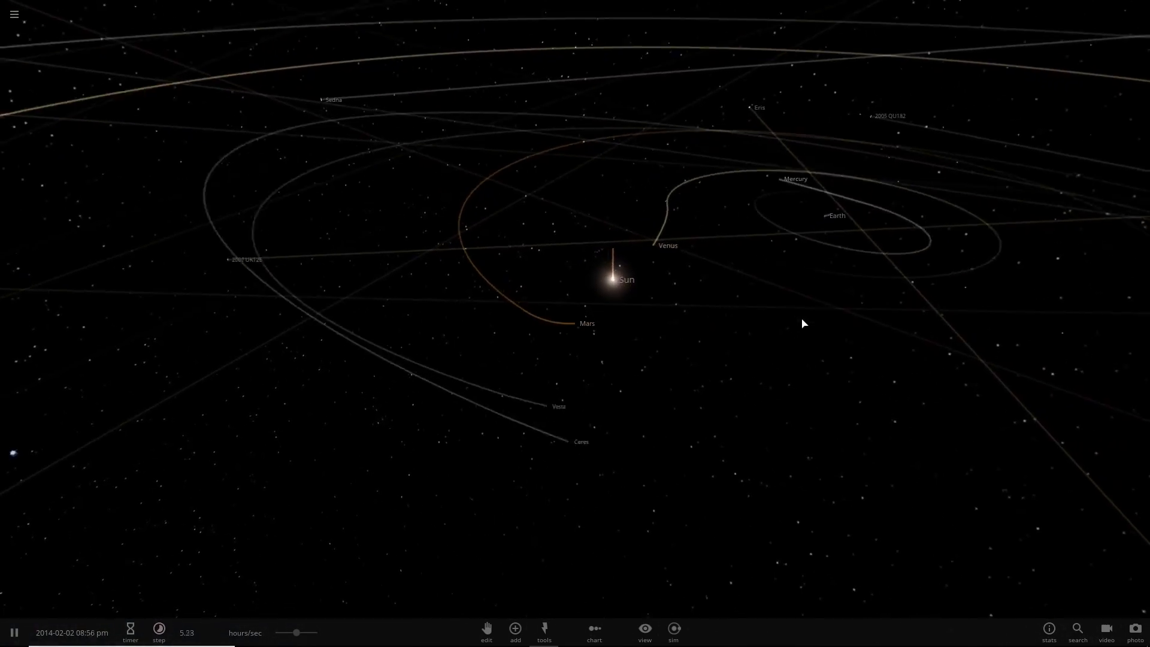
pyautogui.click(577, 323)
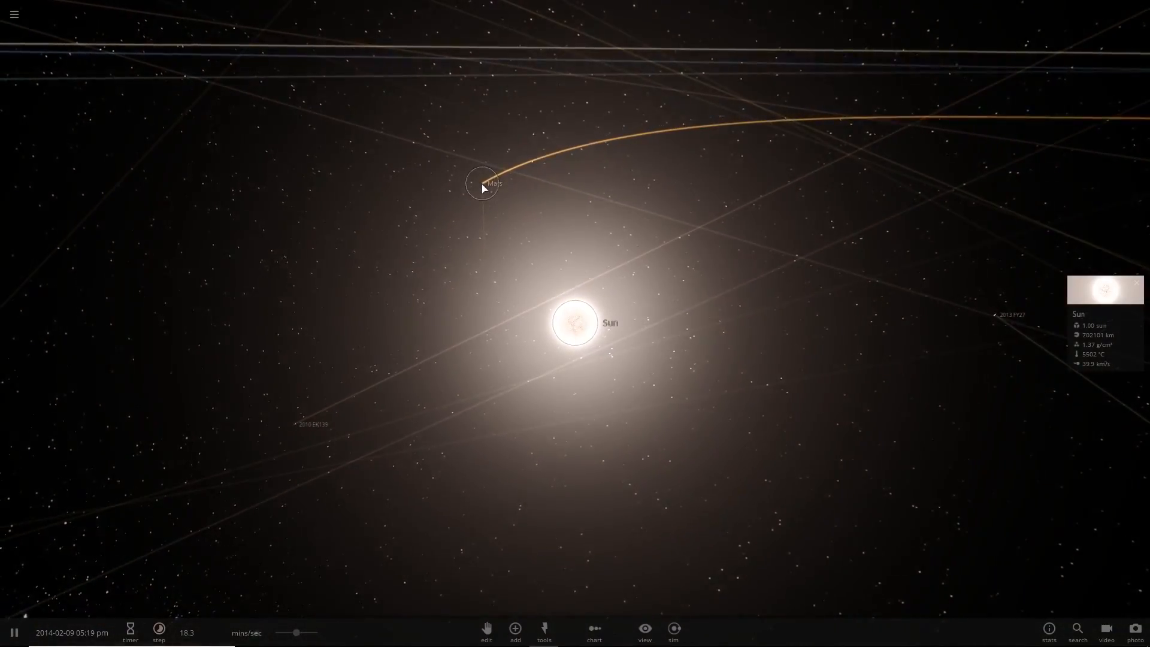
pyautogui.click(481, 182)
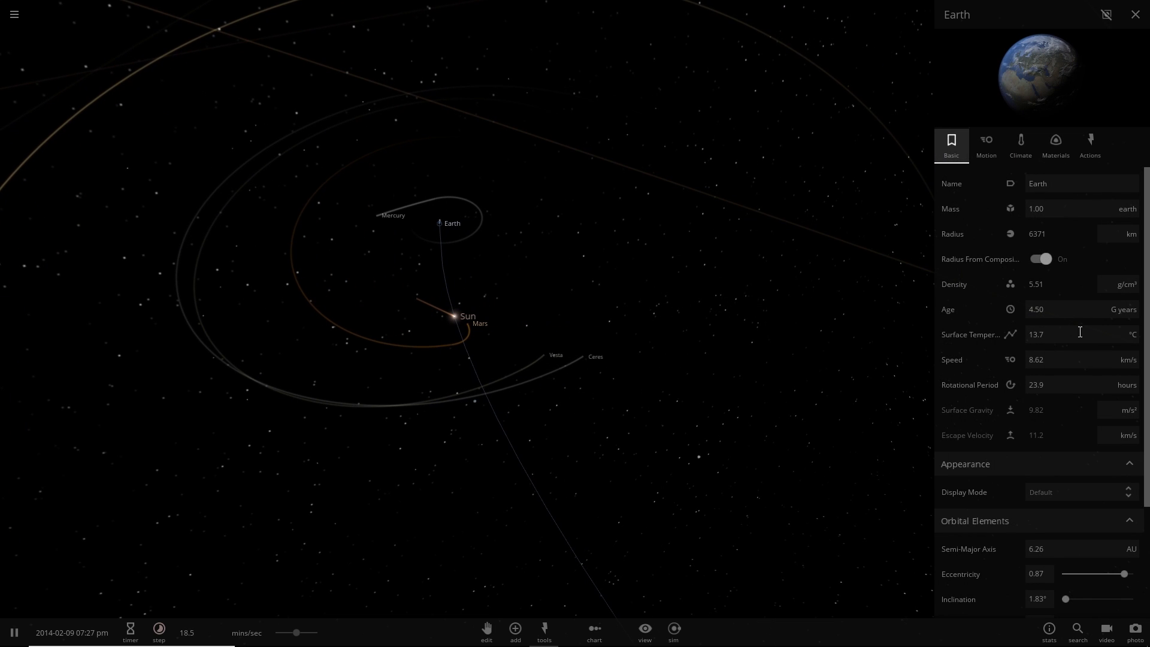
# - Let the planets scatter into 2015 while checking Jupiter's and the Sun's properties
pyautogui.click(469, 322)
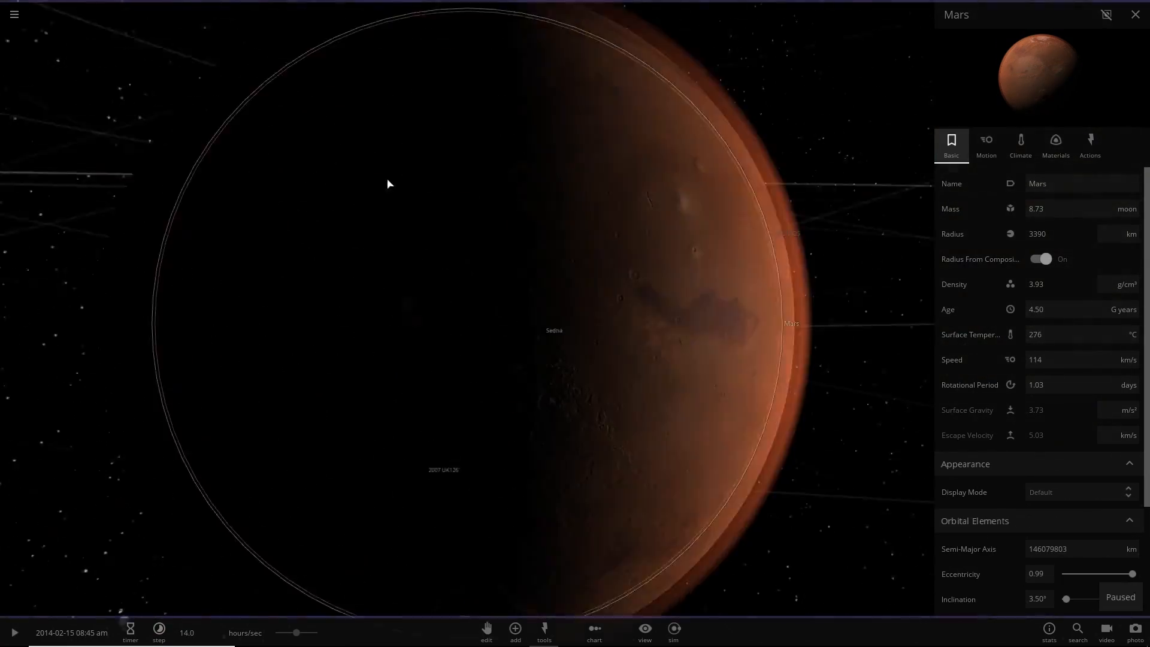
pyautogui.scroll(3)
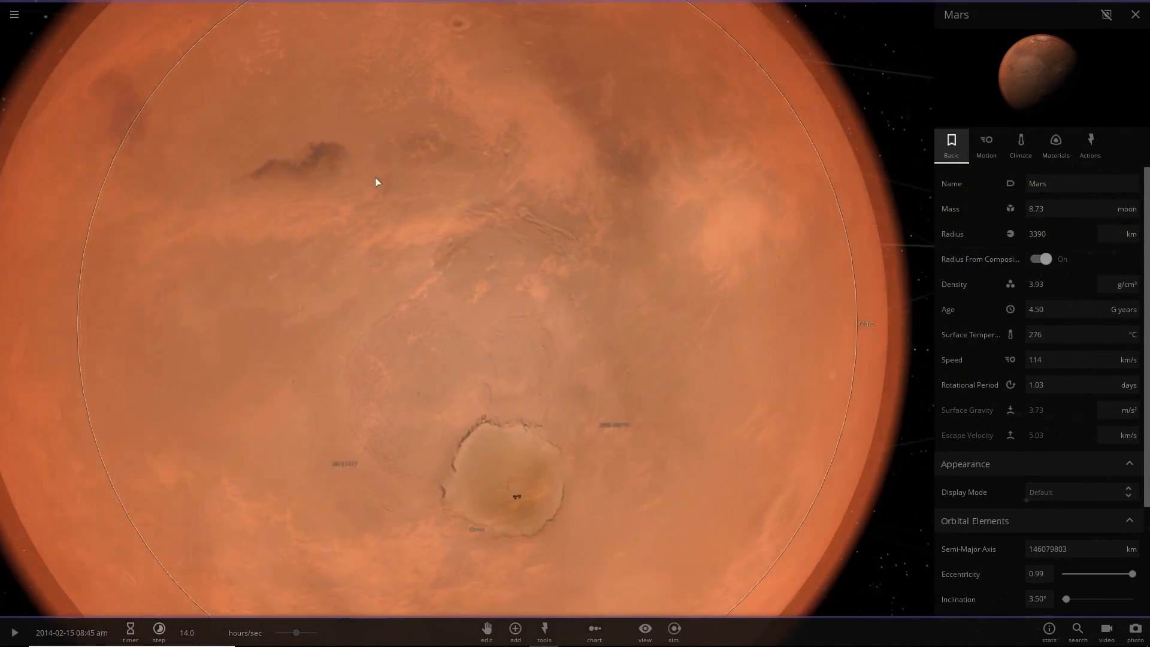
pyautogui.scroll(-3)
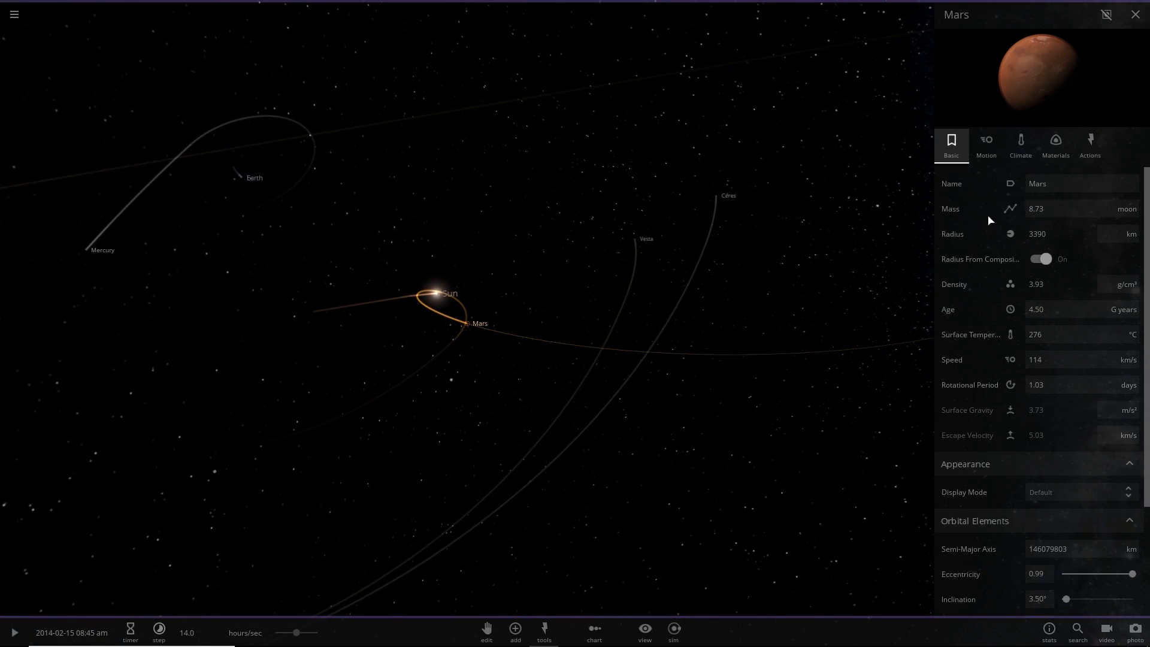
pyautogui.moveTo(312, 362)
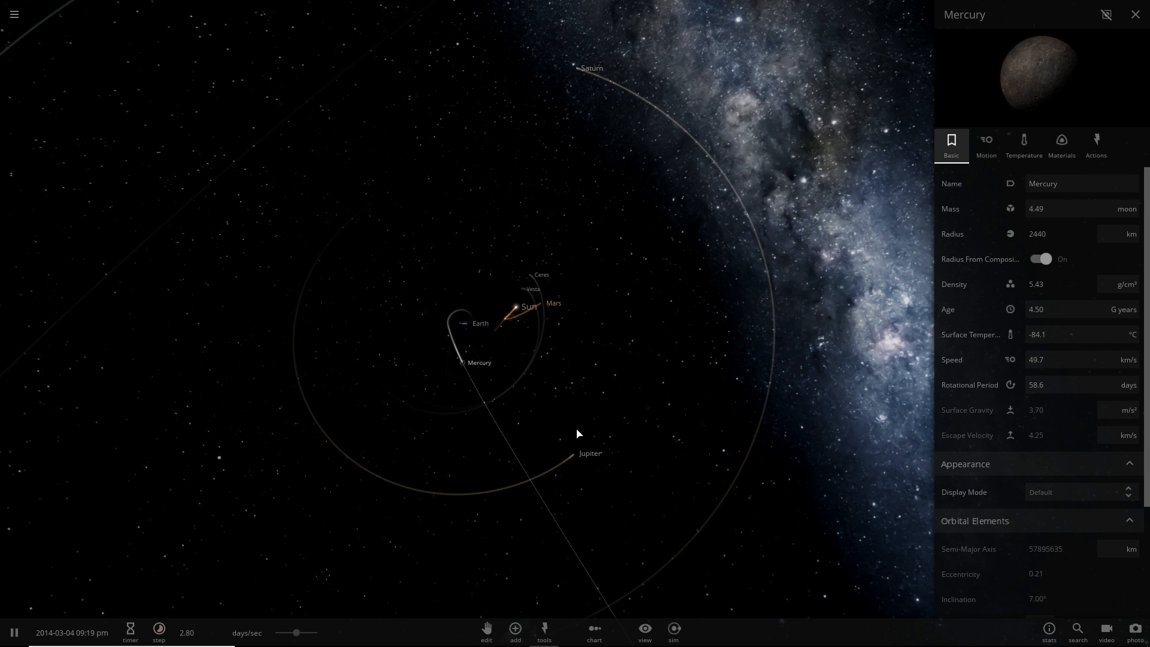
pyautogui.click(590, 452)
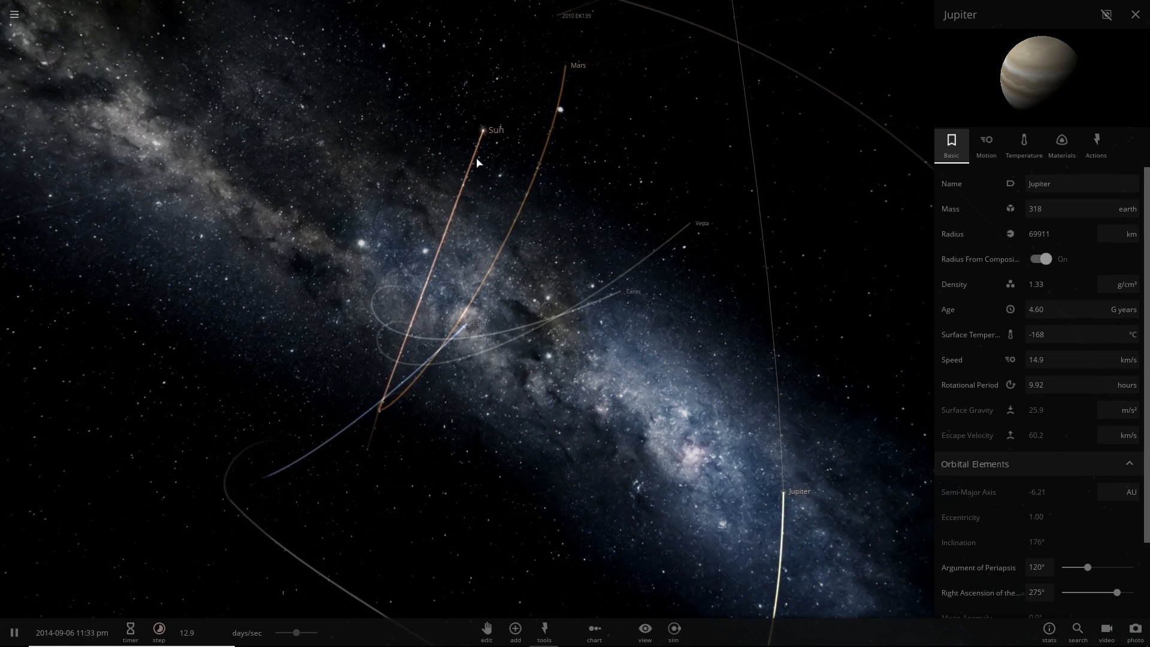
pyautogui.click(496, 129)
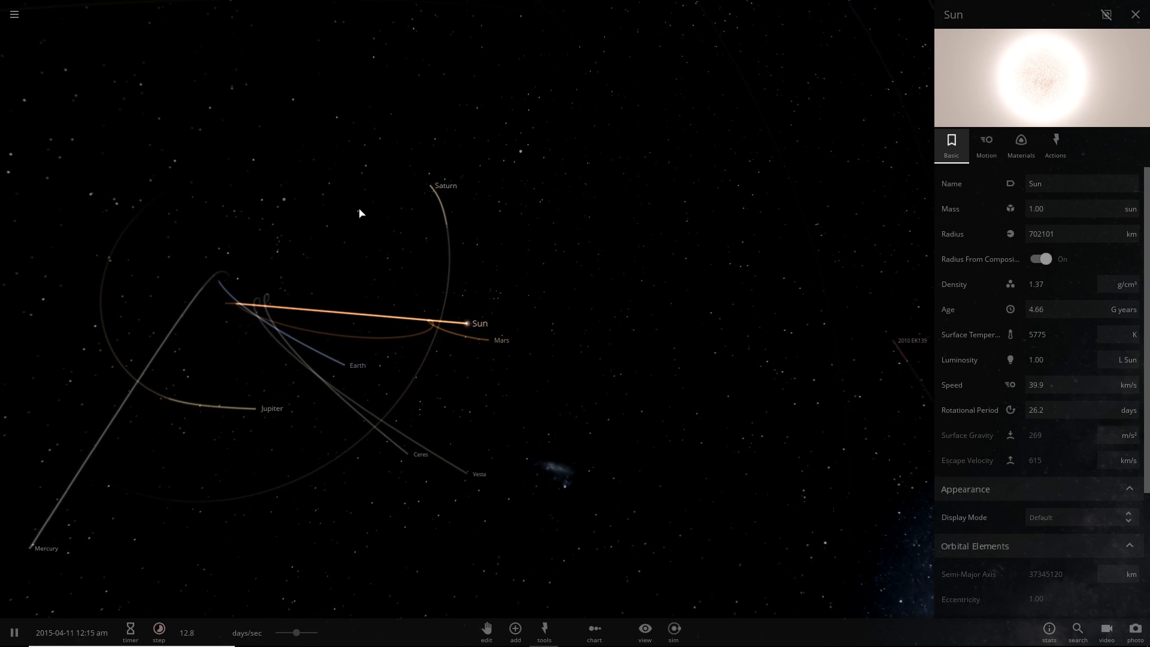
pyautogui.scroll(-3)
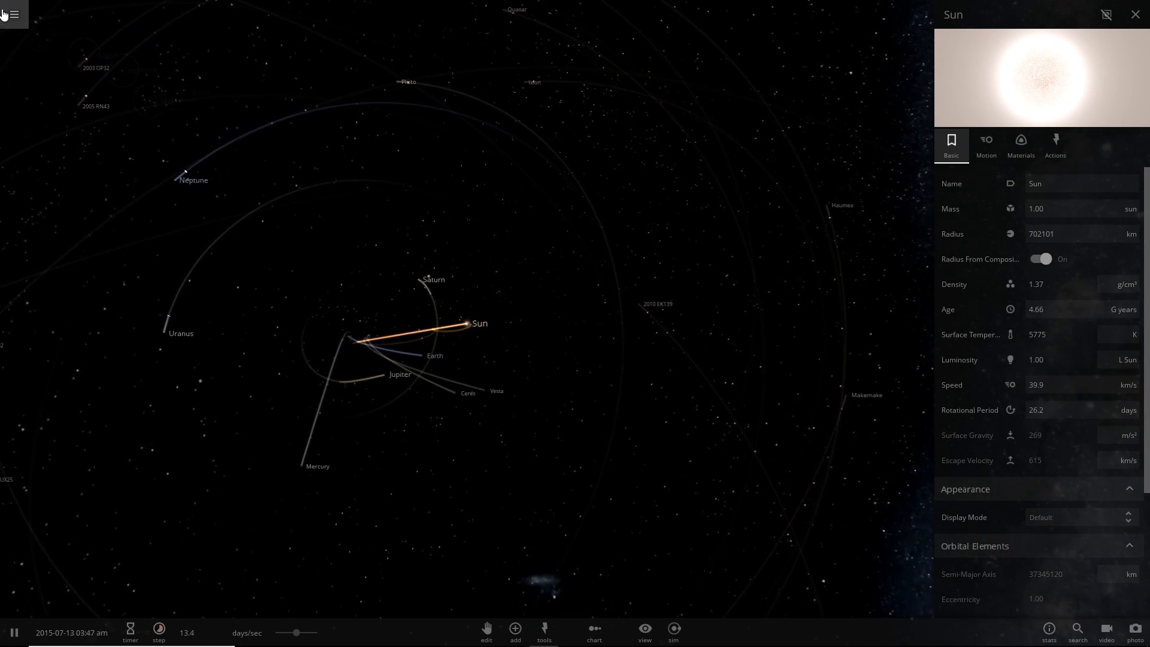
# - Reload the Solar System and swap again: Earth at the Sun's position, a Sun in Earth's old spot
pyautogui.click(13, 14)
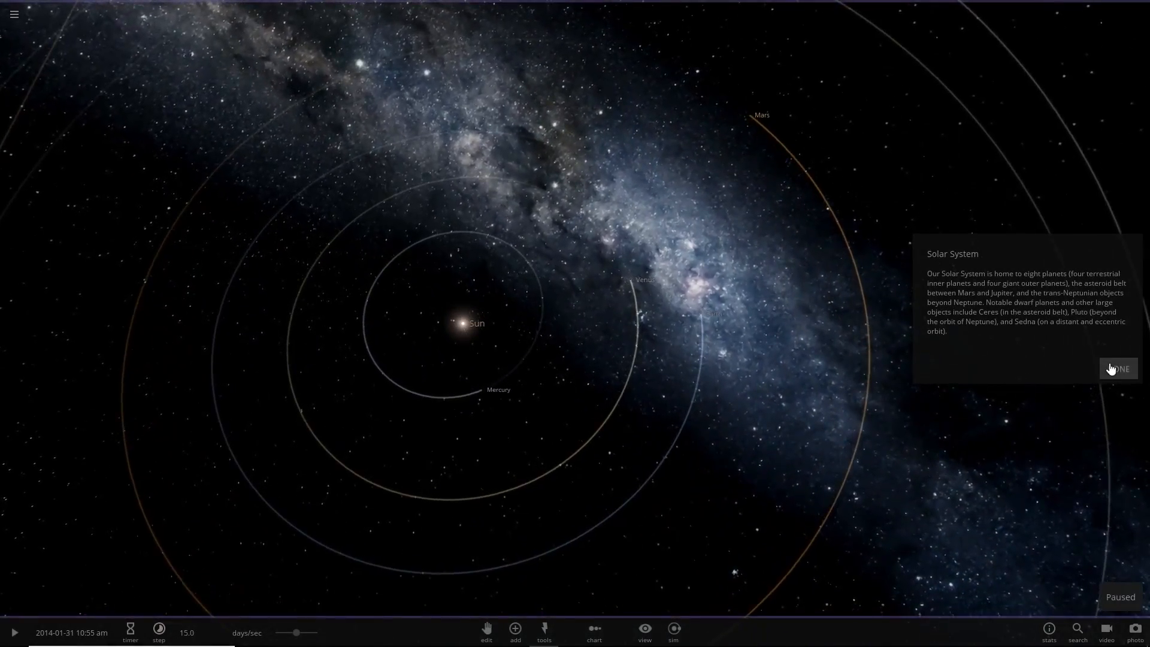
pyautogui.click(1117, 368)
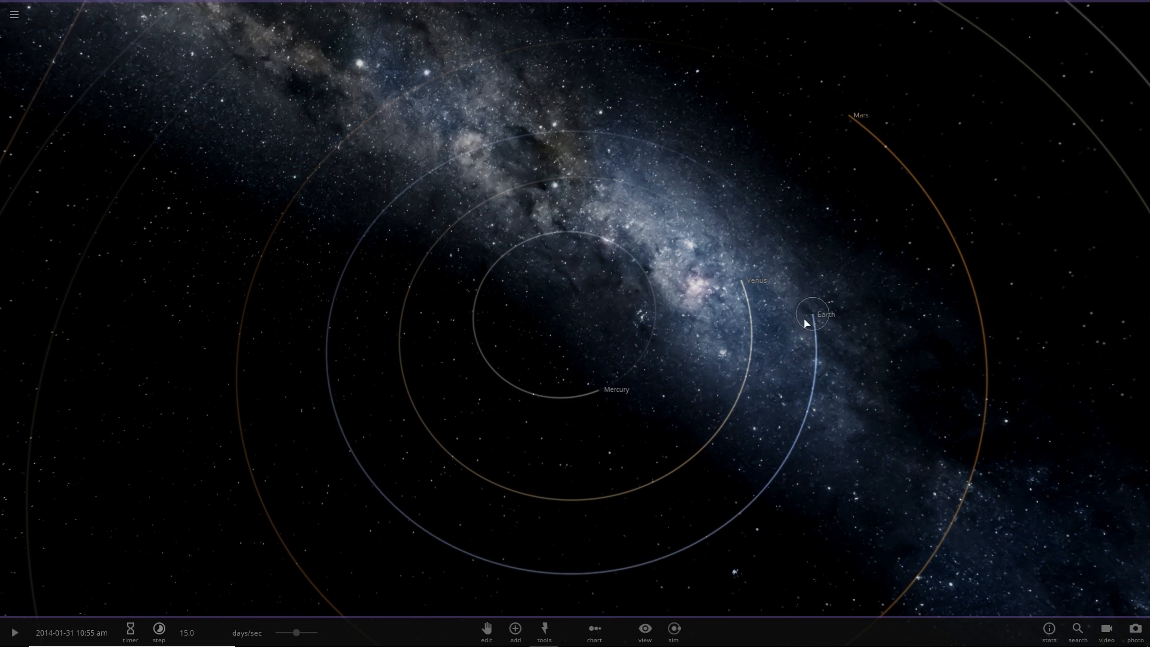
pyautogui.click(515, 632)
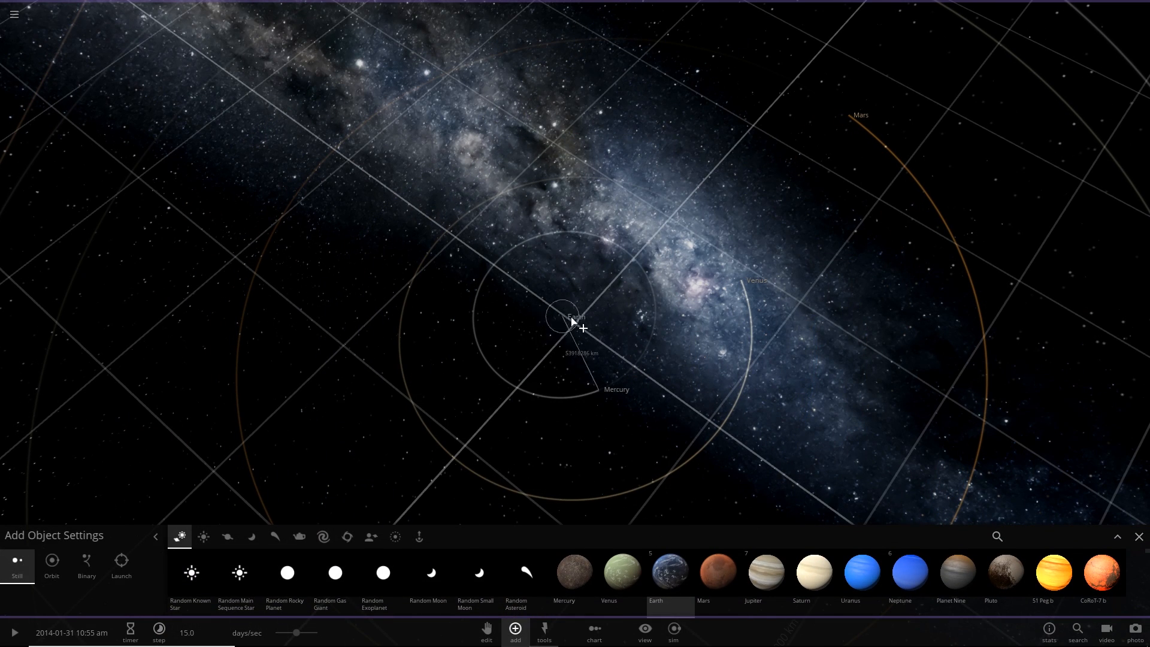
pyautogui.click(204, 536)
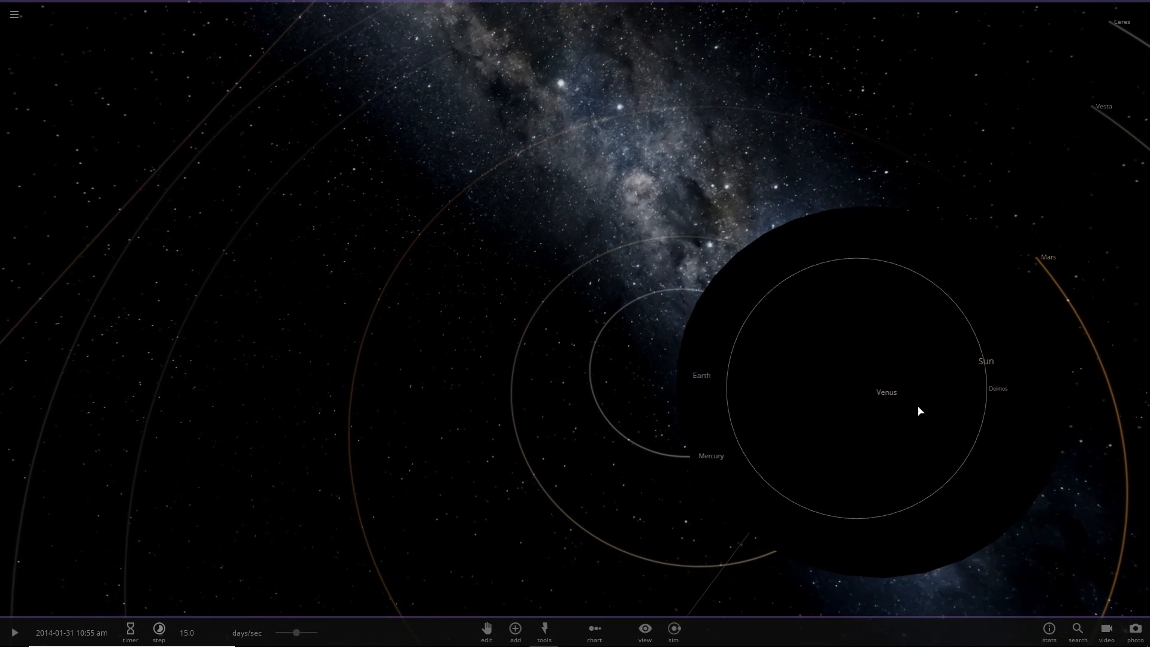
pyautogui.click(986, 360)
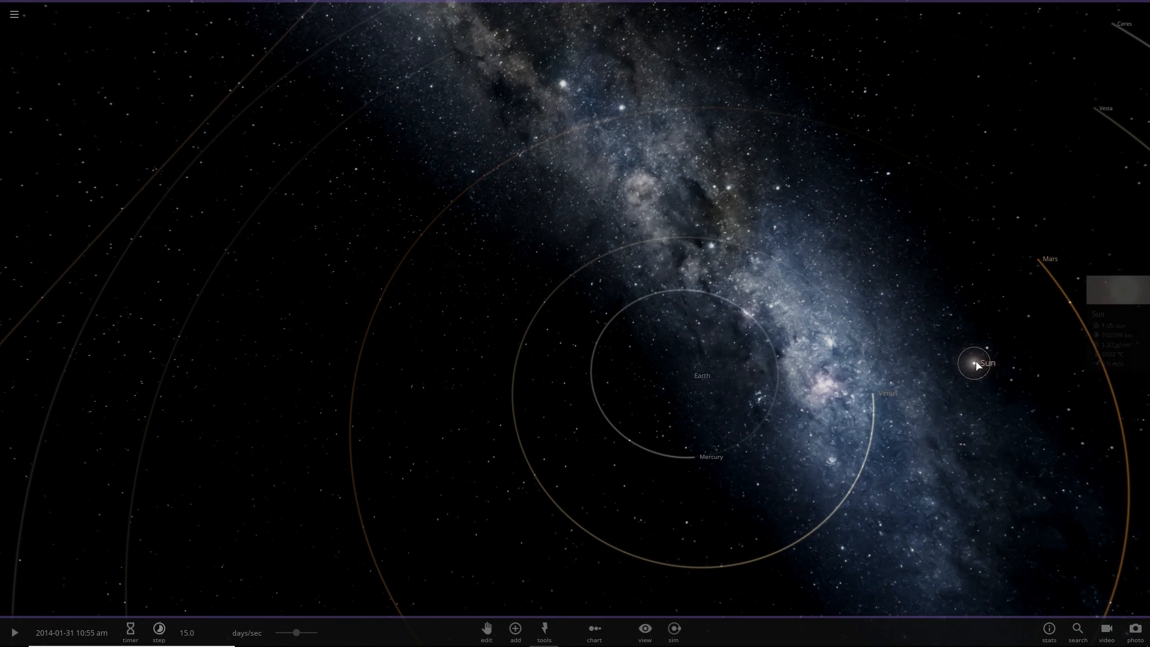
pyautogui.click(975, 363)
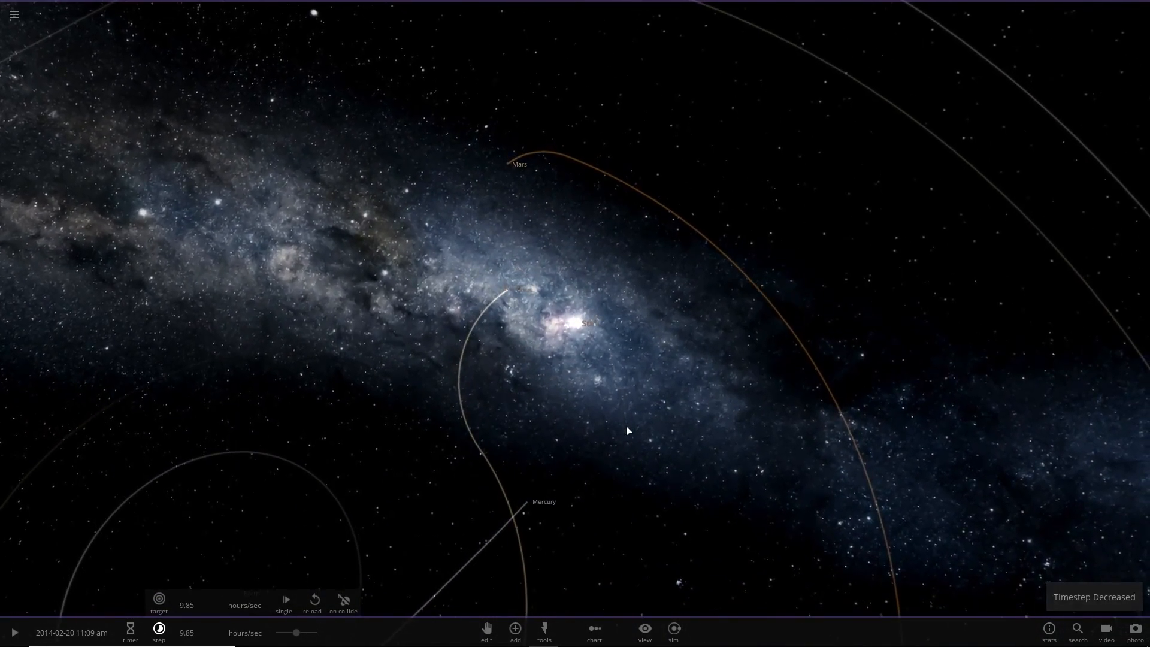
# - Resume the swapped system at a slower rate and select Venus as it loops around
pyautogui.click(13, 633)
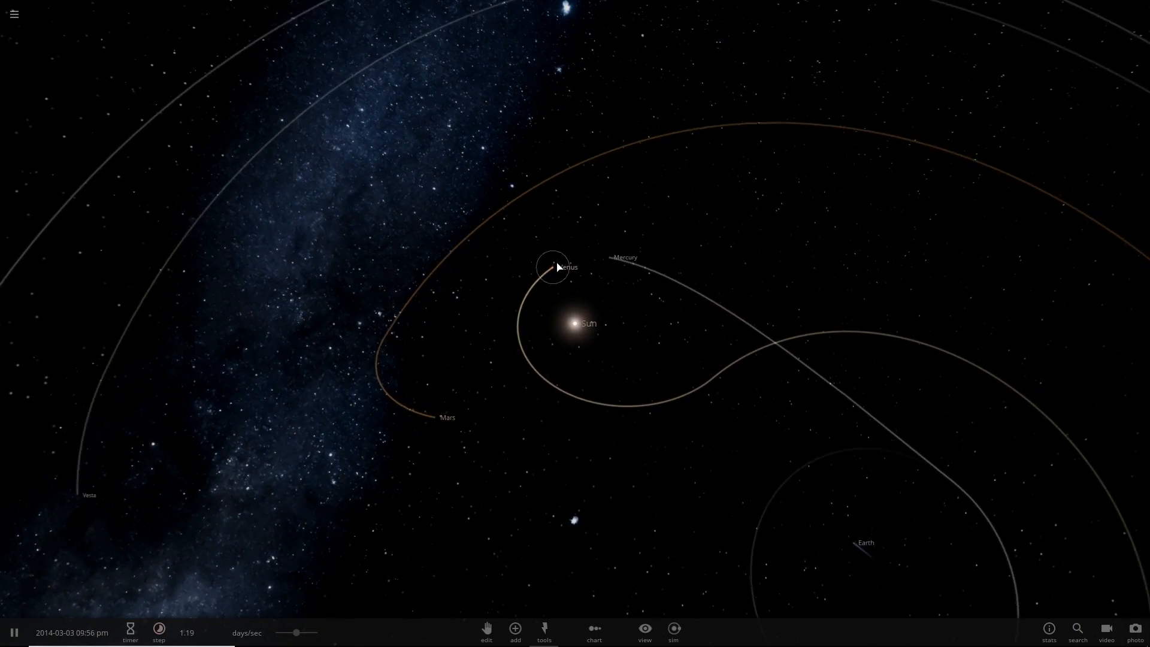
pyautogui.click(554, 266)
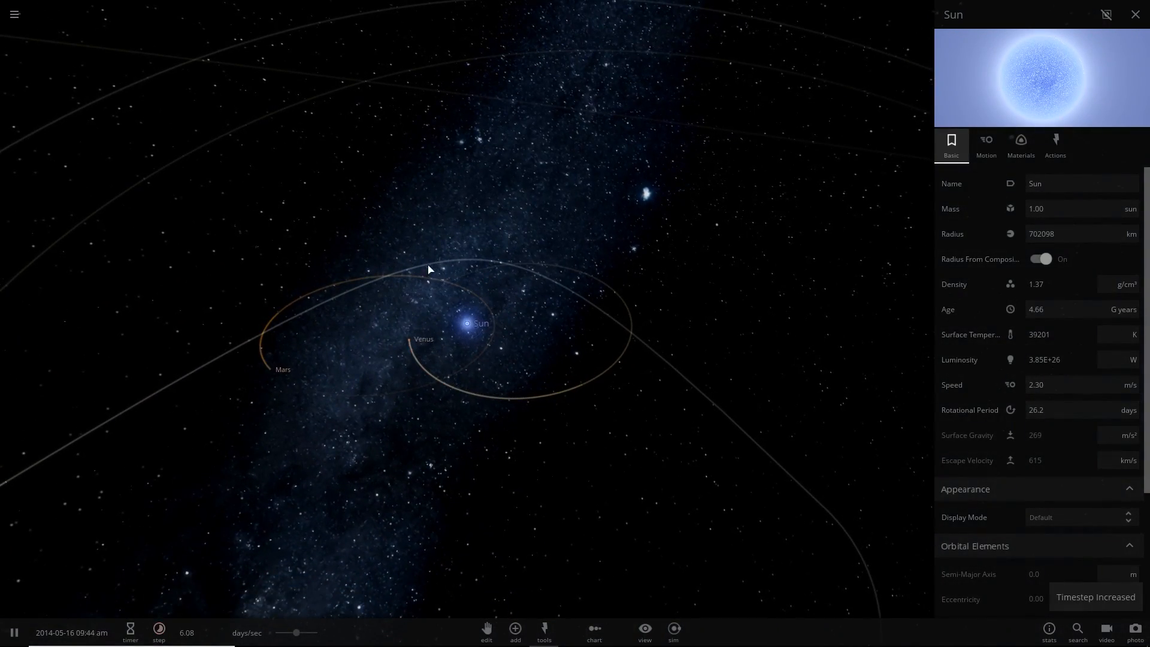
# - At months per second, inspect Mars, Jupiter and the Sun as the orbits evolve
pyautogui.click(422, 339)
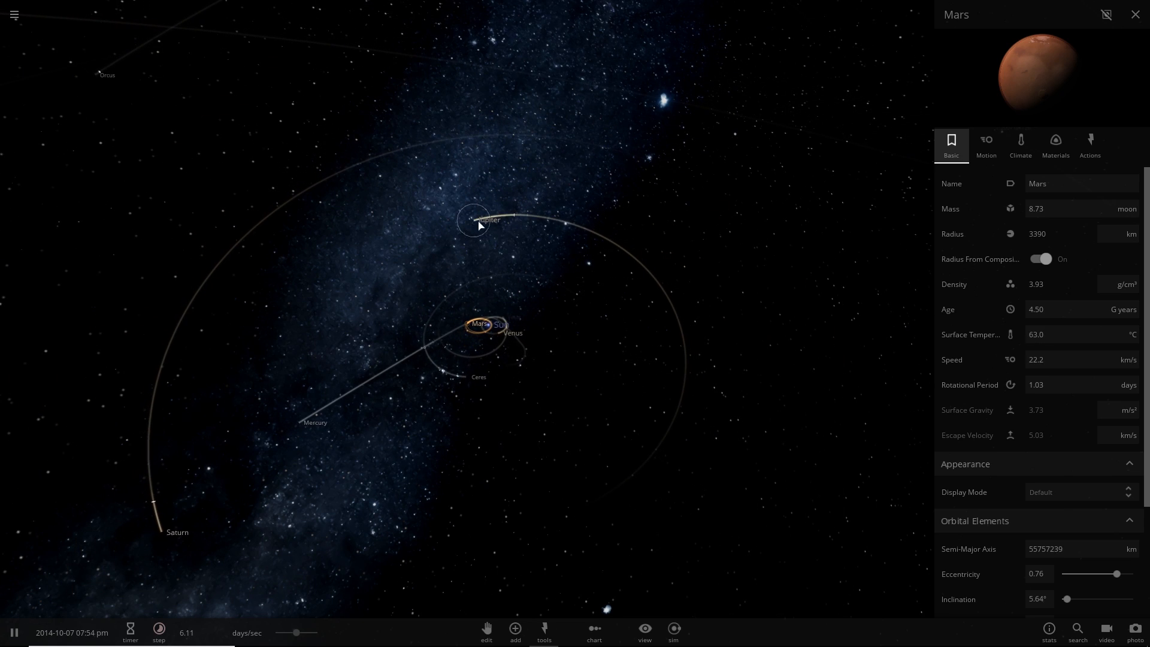
pyautogui.click(482, 221)
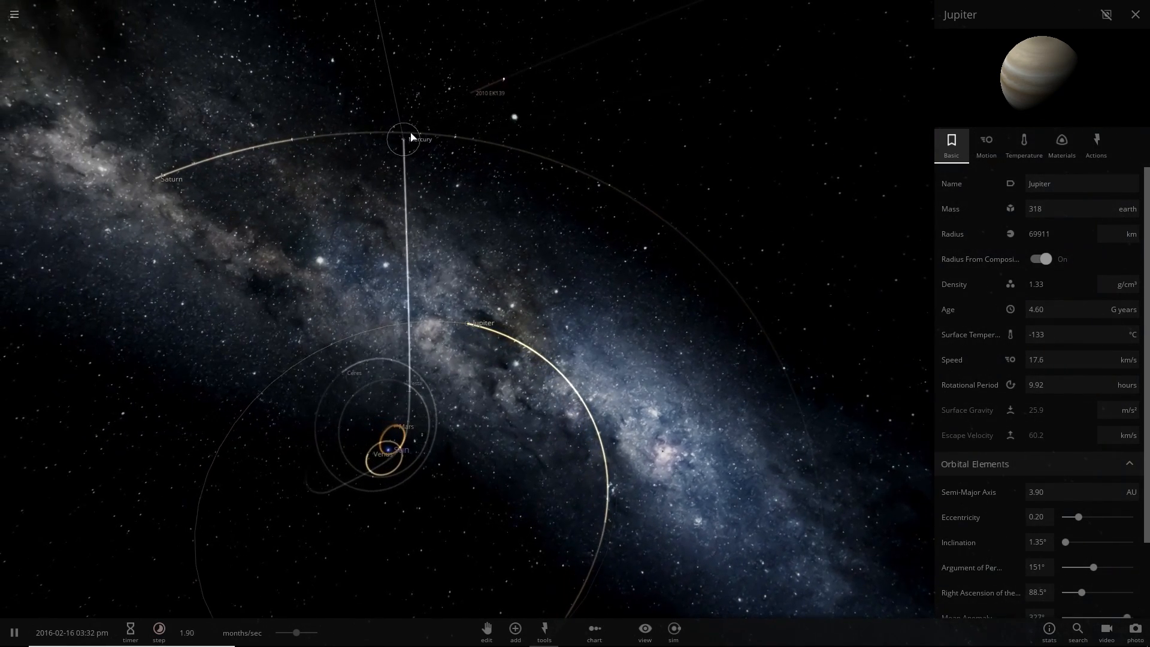
pyautogui.click(404, 139)
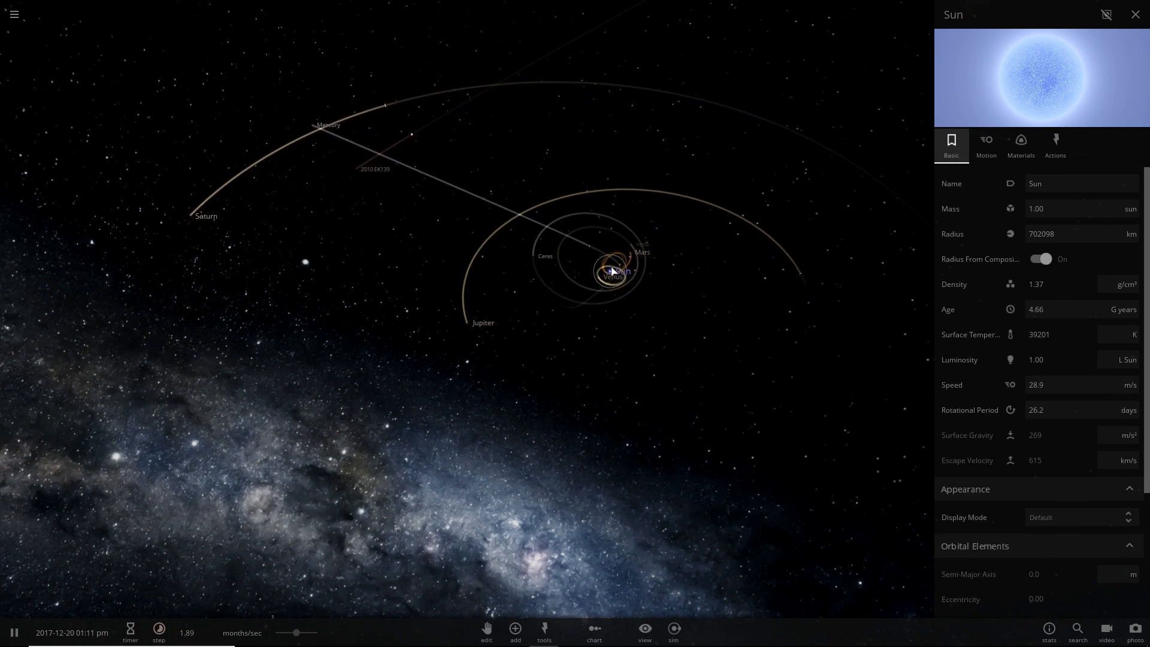
pyautogui.click(642, 252)
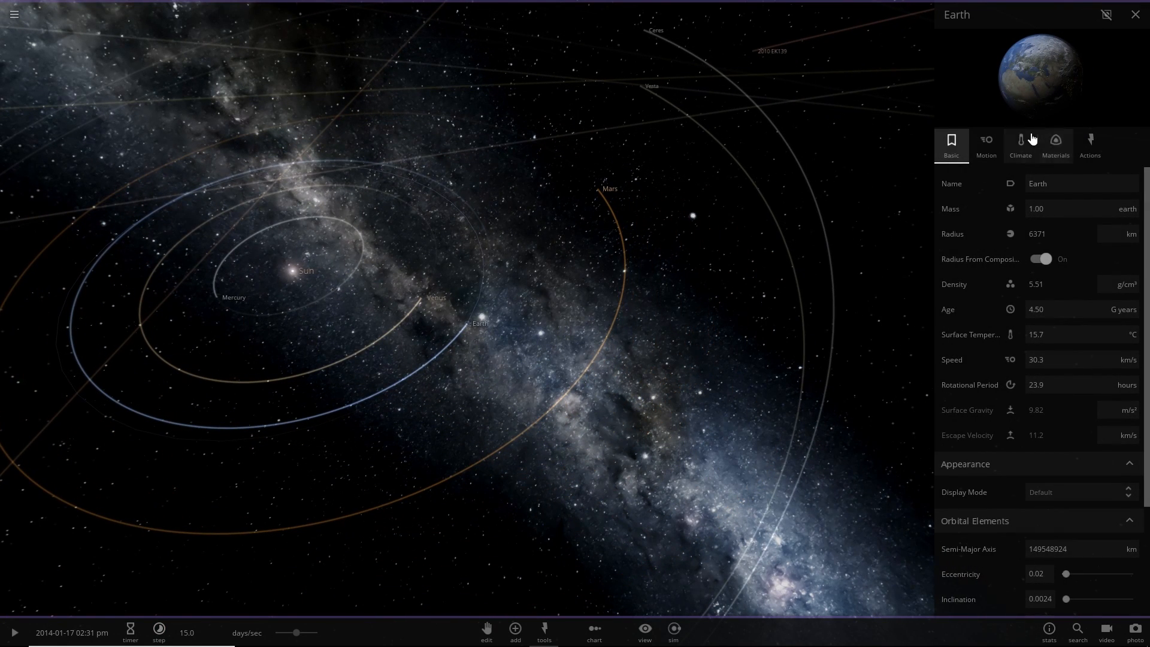
# - Place Earth at the centre of the fresh system and bring up the Stars category to add a Sun
pyautogui.click(986, 145)
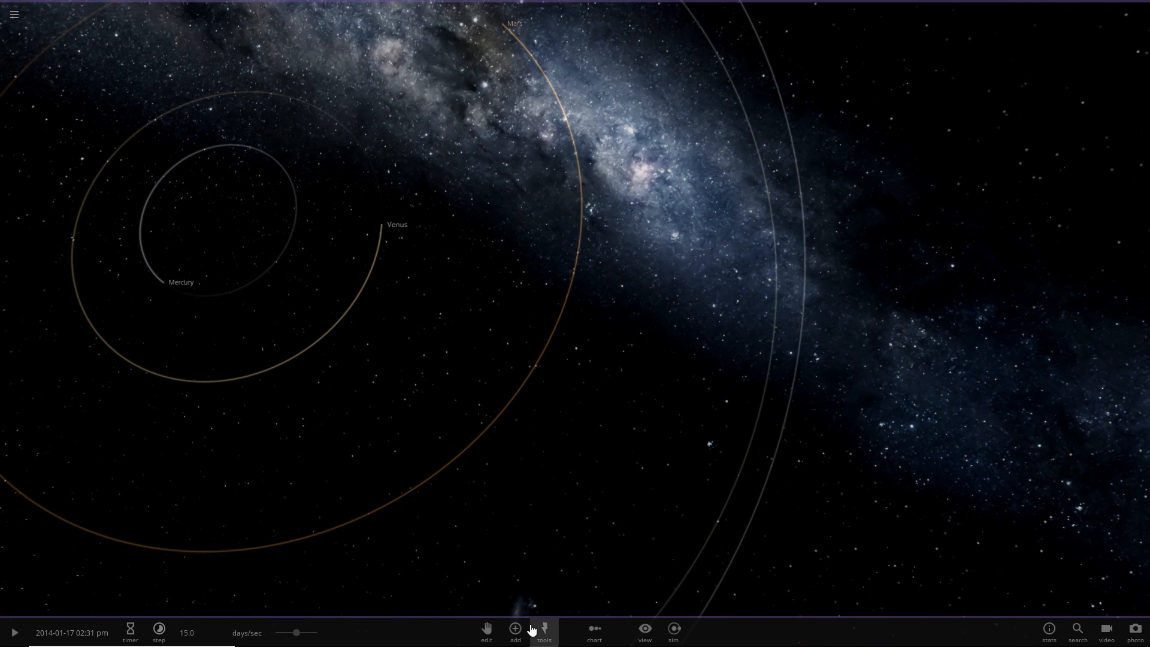
pyautogui.click(515, 629)
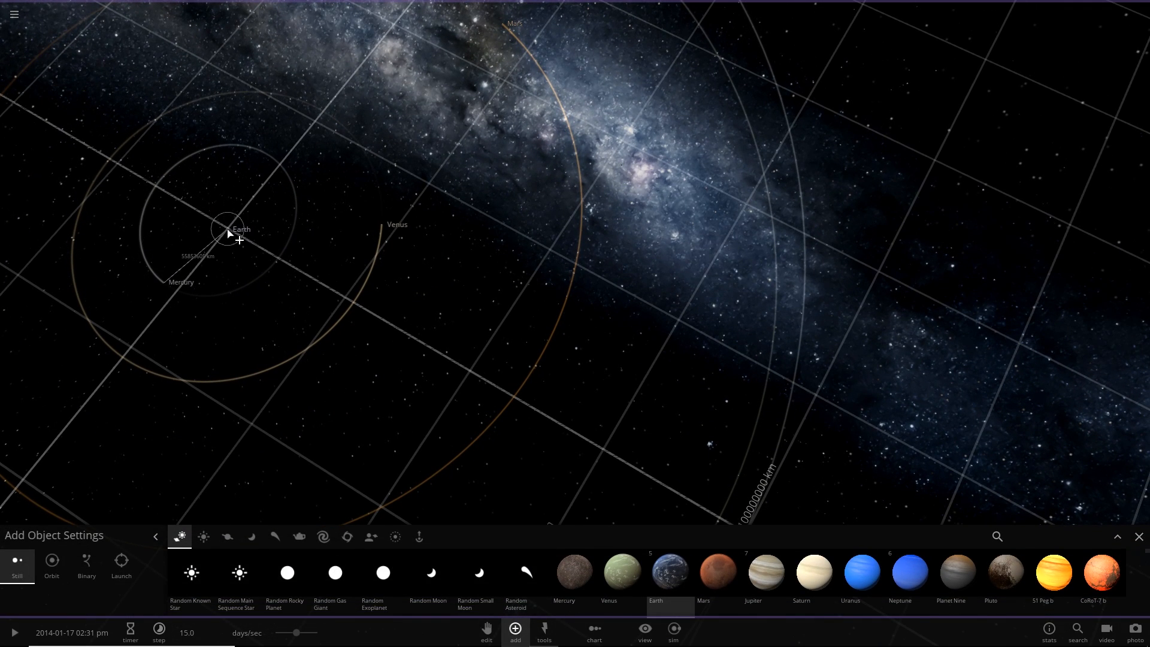
pyautogui.click(203, 536)
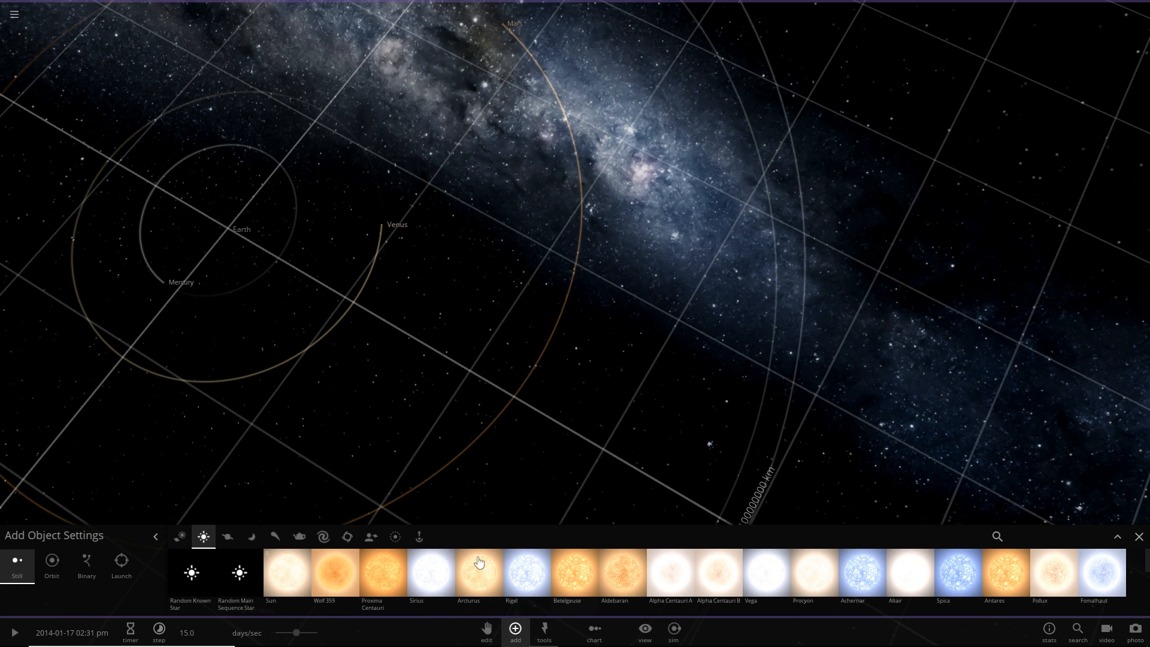
pyautogui.click(286, 573)
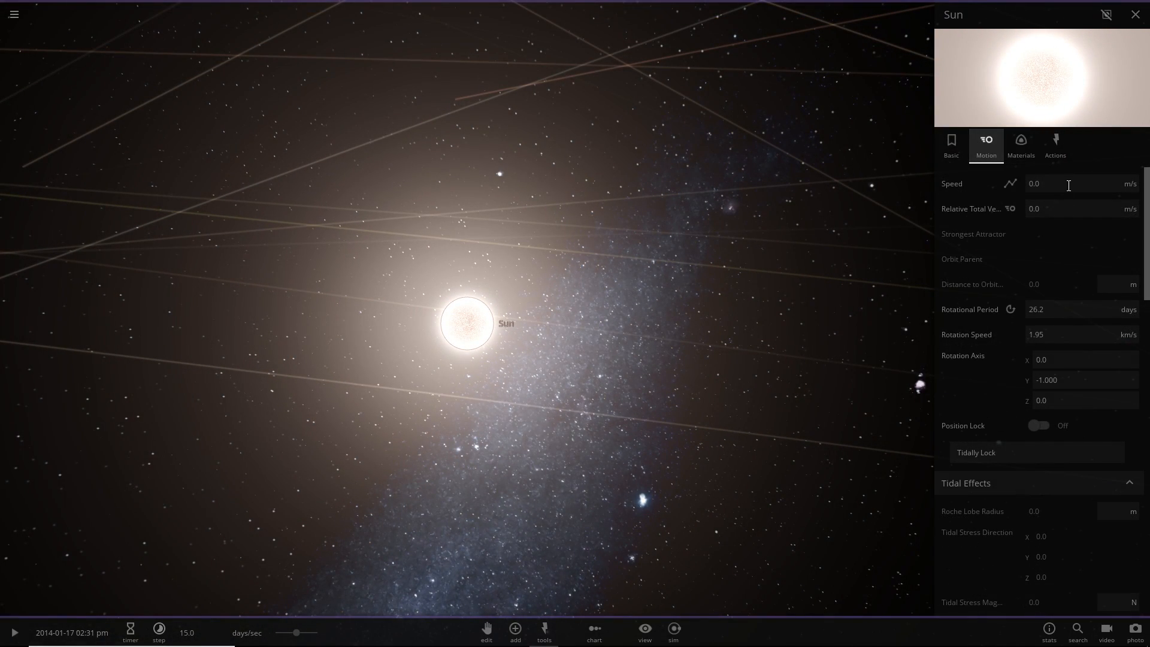
# - Give the Sun a speed of 30 km/s in the Motion tab and let the run advance
pyautogui.click(1067, 184)
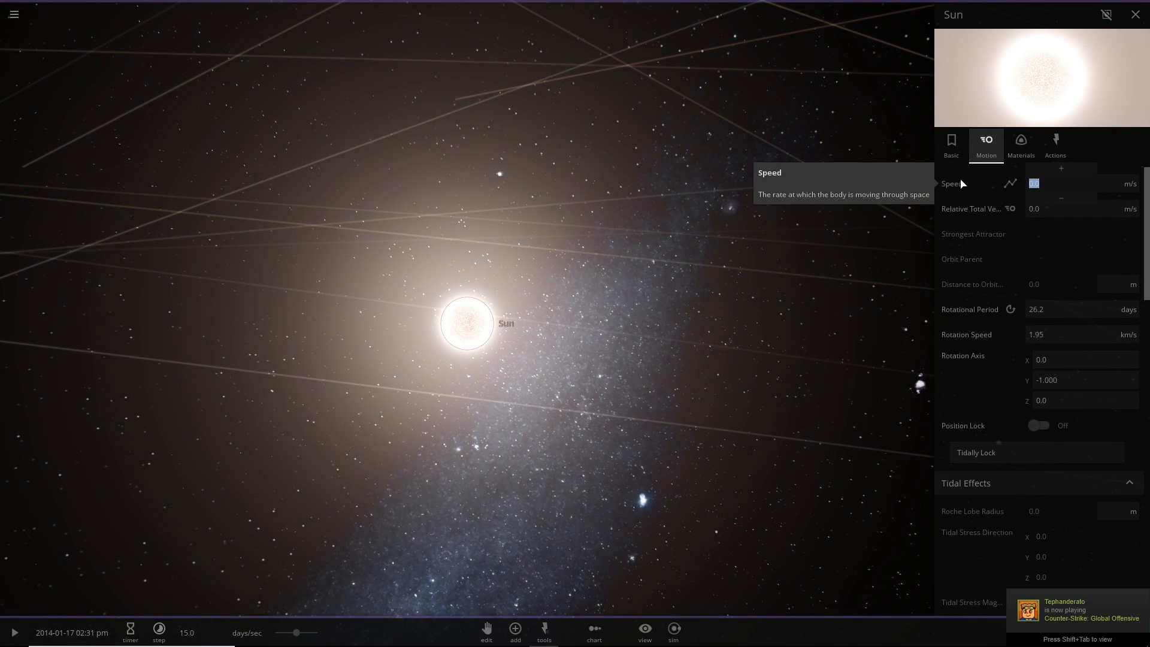
pyautogui.write('300')
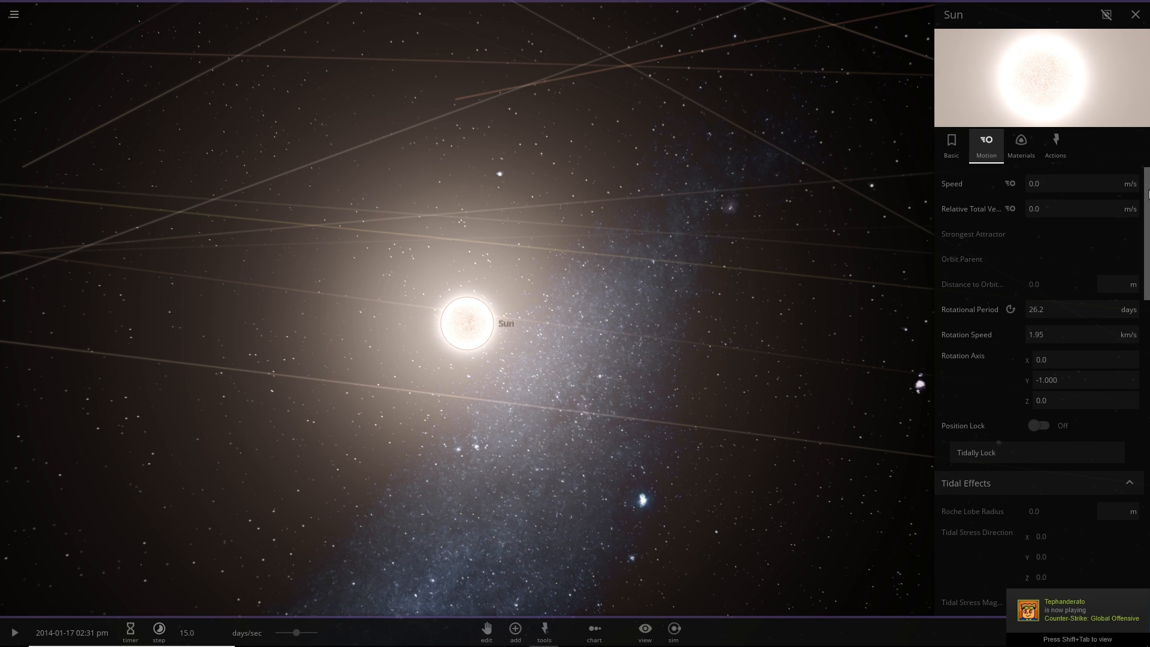
pyautogui.click(1130, 184)
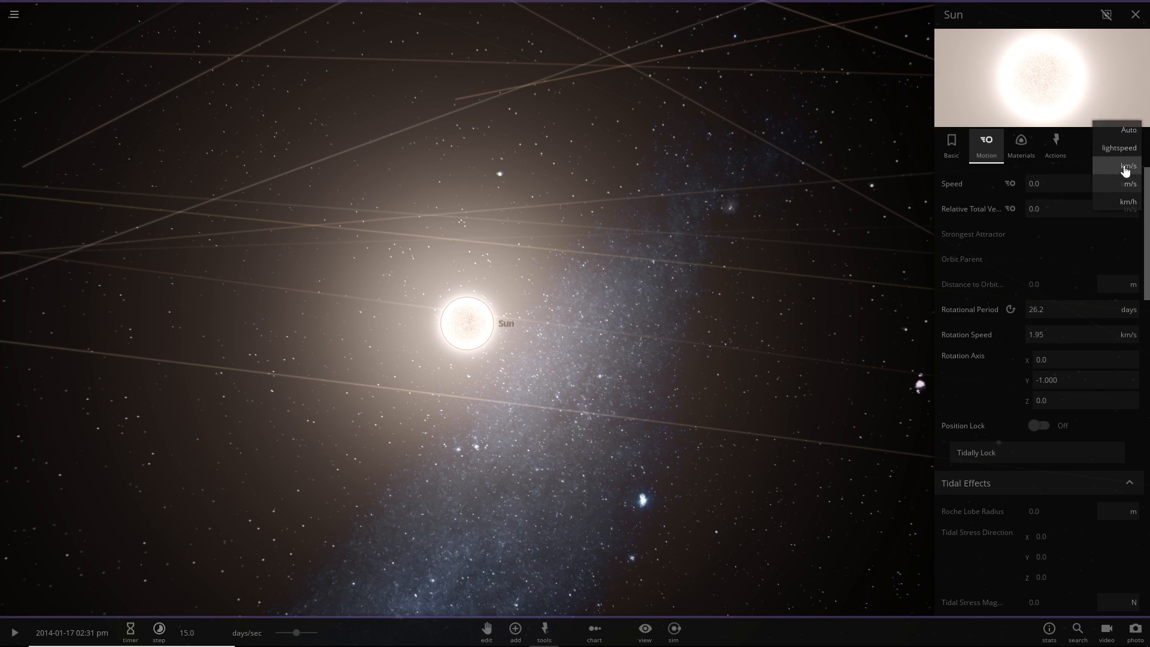
pyautogui.click(1127, 165)
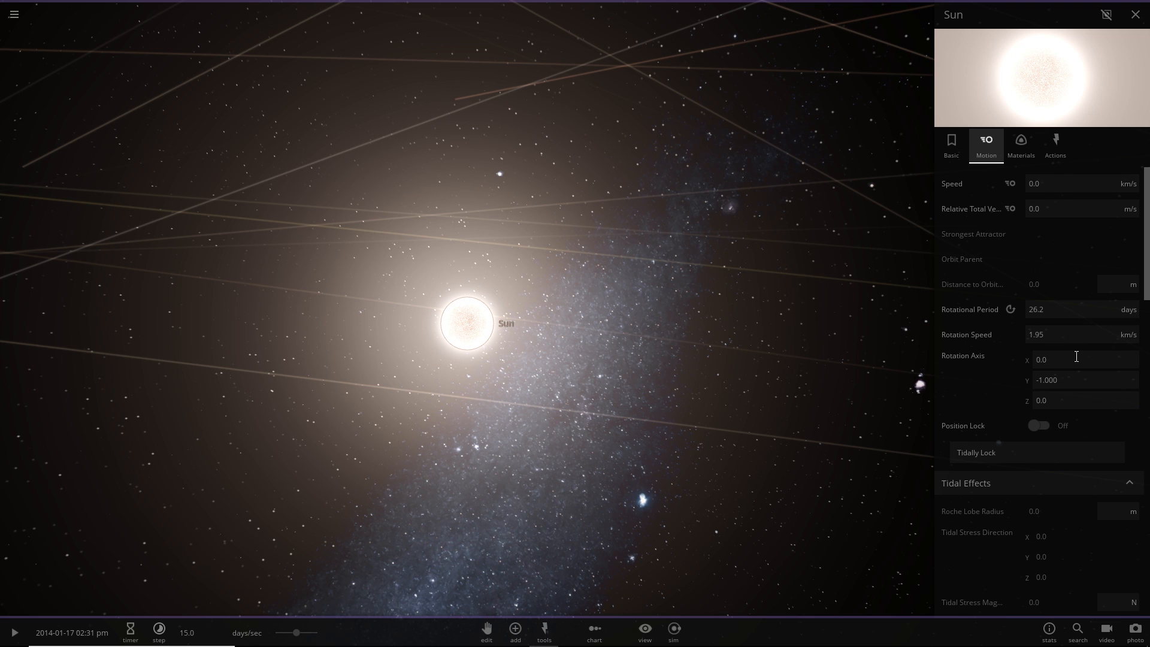
pyautogui.moveTo(673, 306)
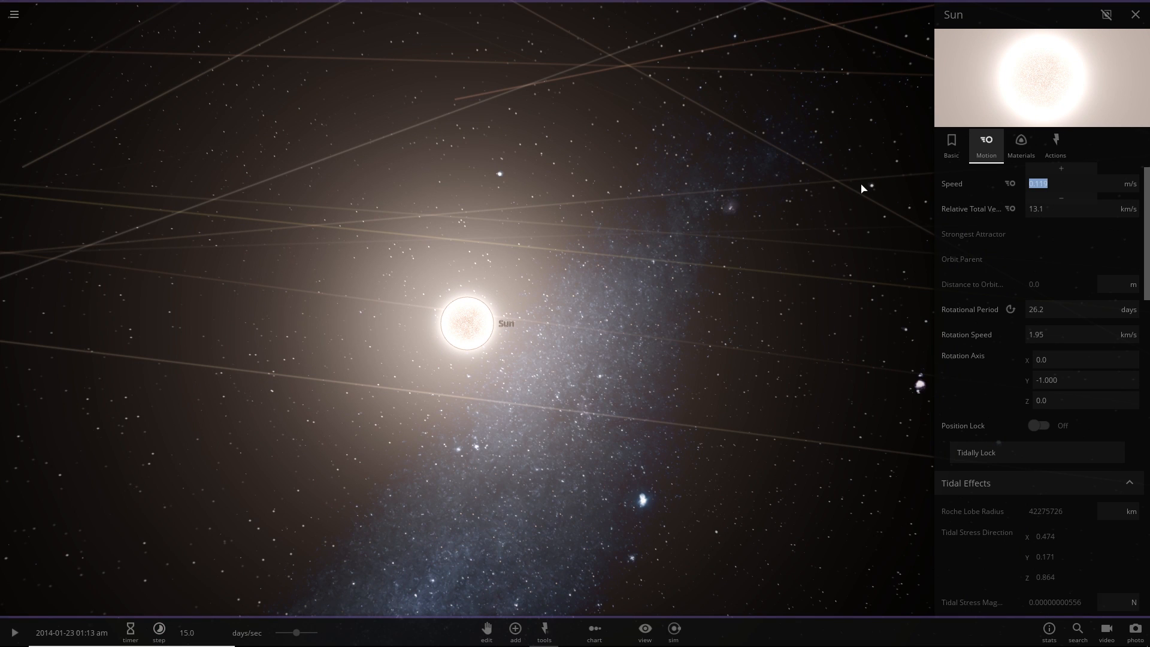
pyautogui.moveTo(710, 260)
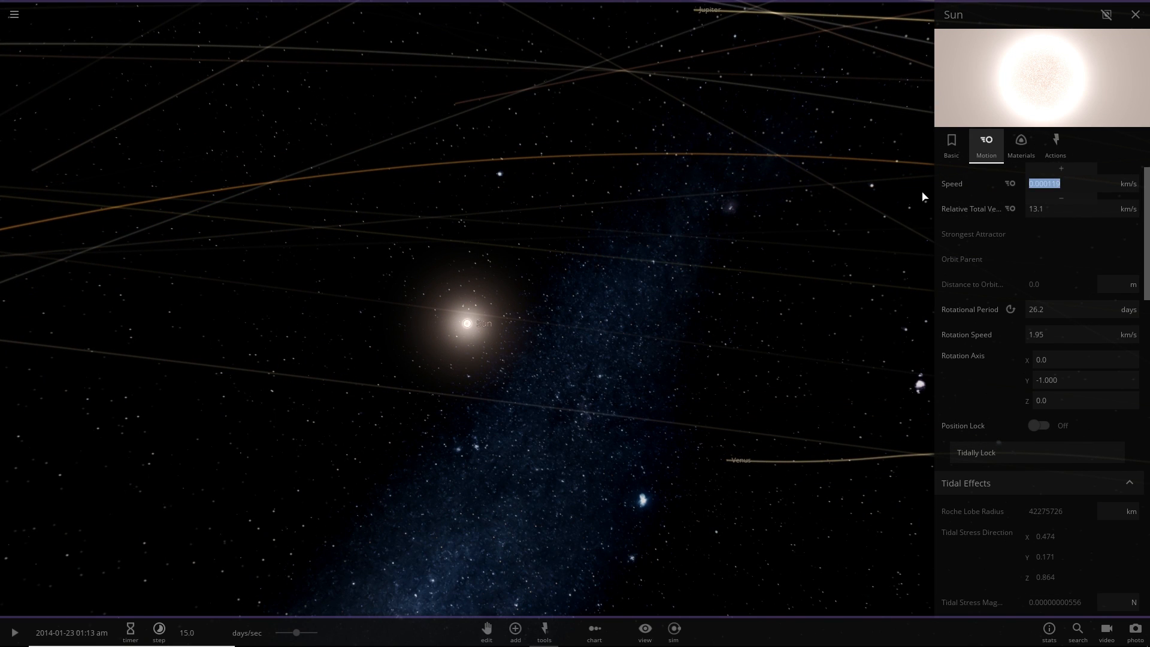
pyautogui.write('30.0')
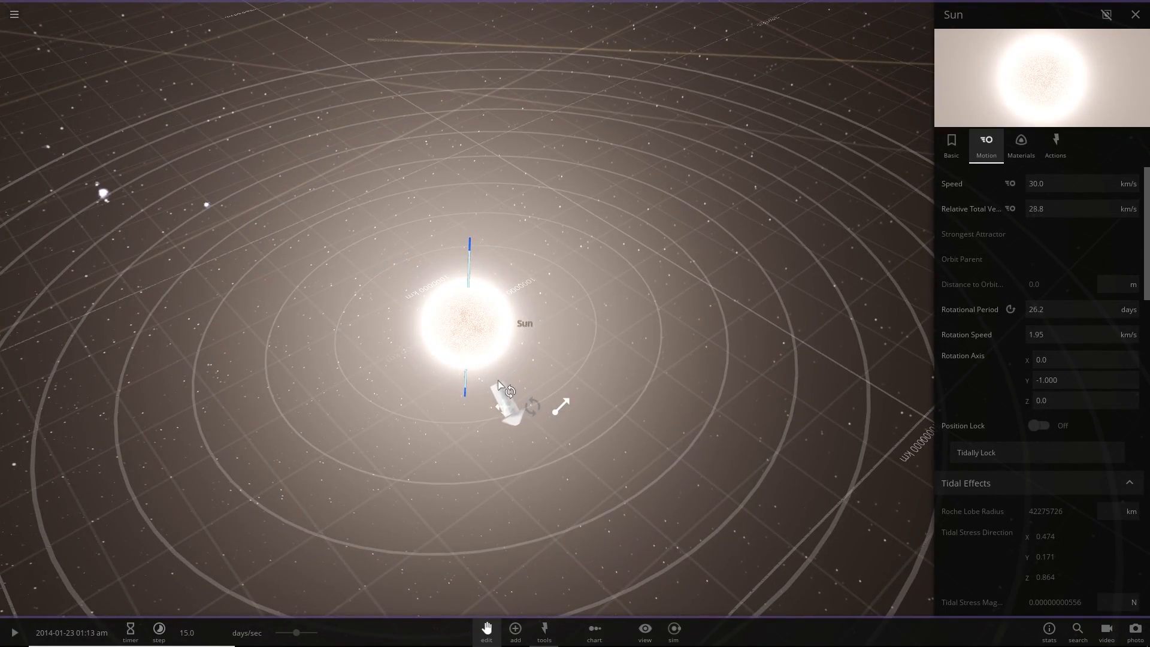
pyautogui.scroll(-3)
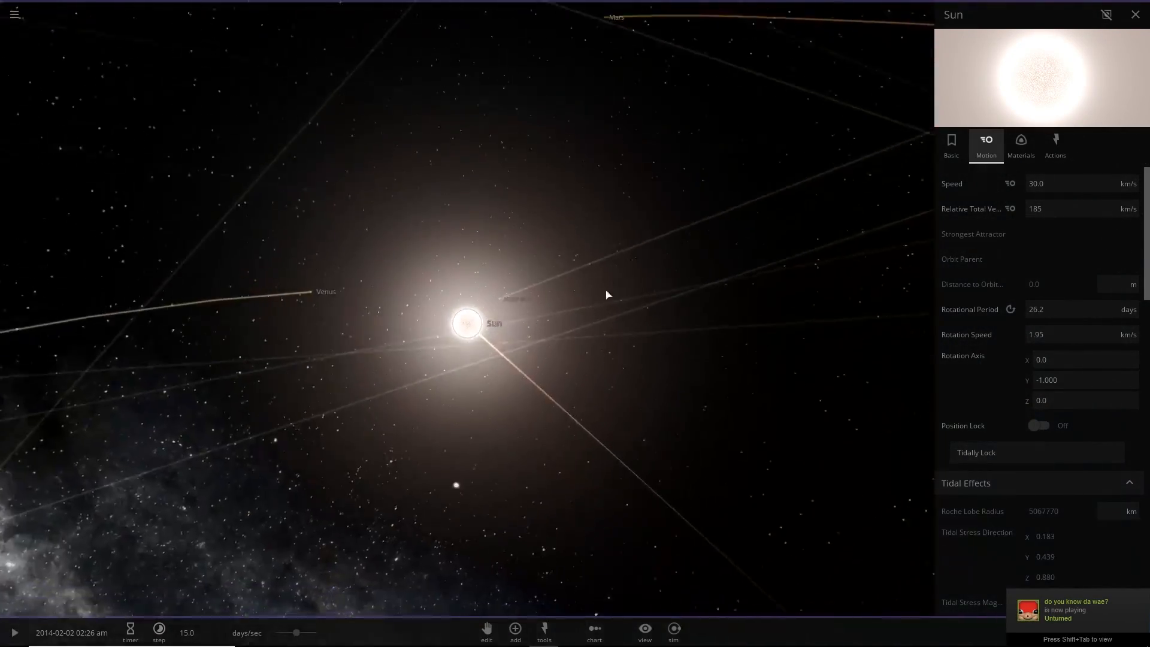
# - Reduce the timestep, start the run and focus on Venus near the receding Sun
pyautogui.click(158, 631)
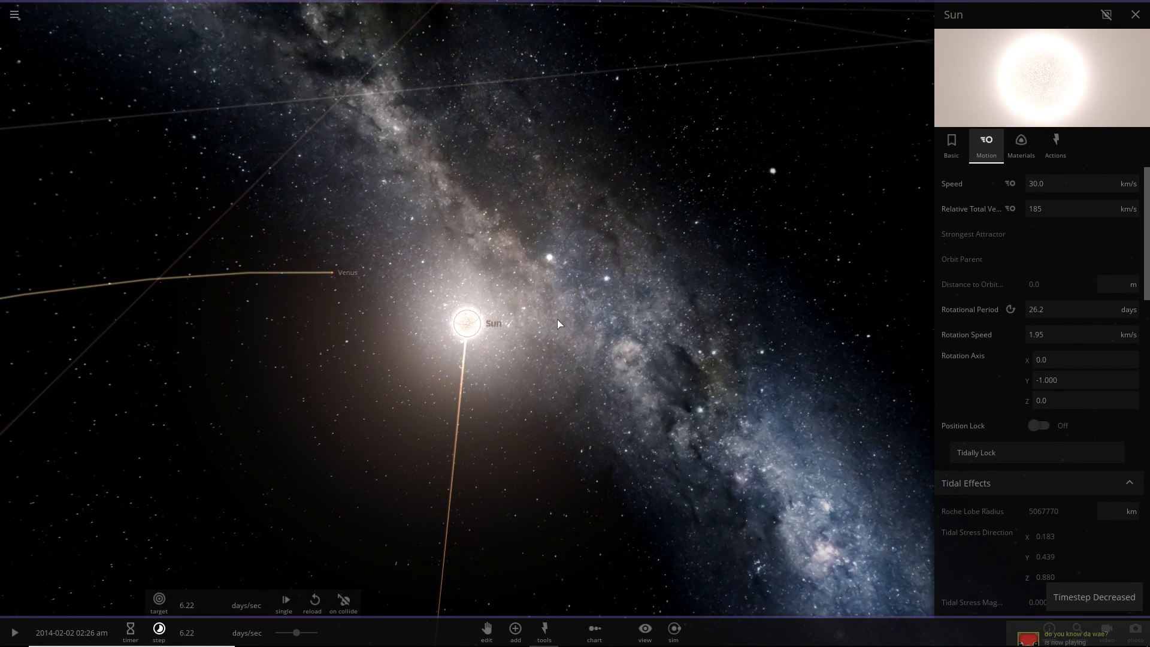
pyautogui.click(13, 633)
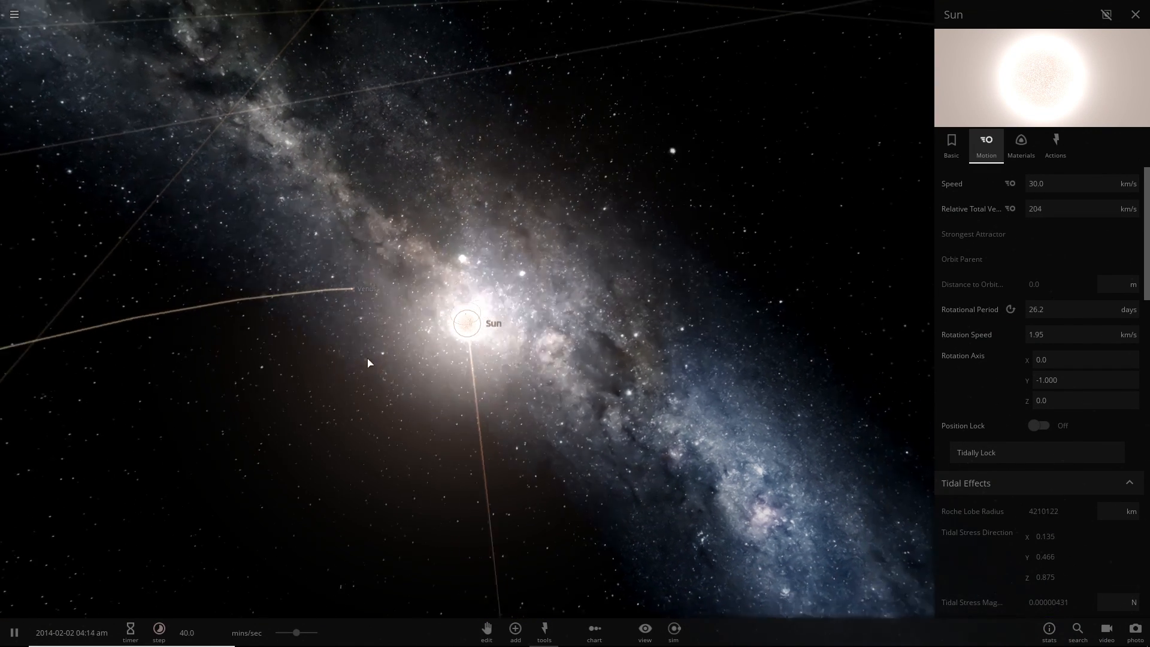
pyautogui.click(364, 289)
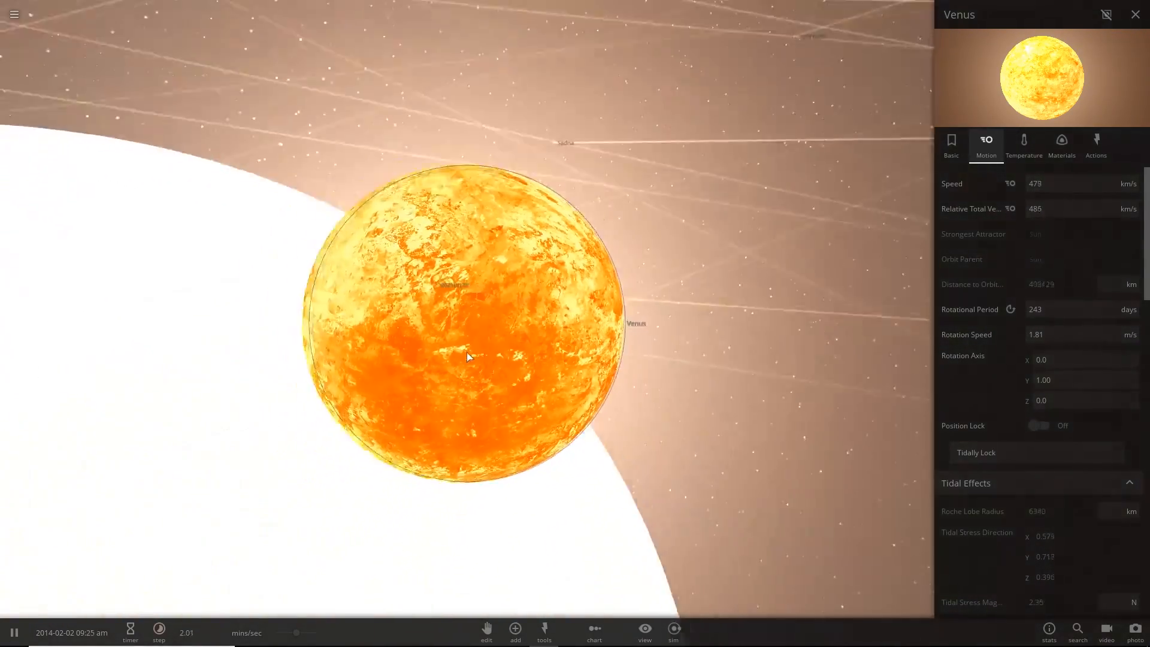
pyautogui.scroll(-3)
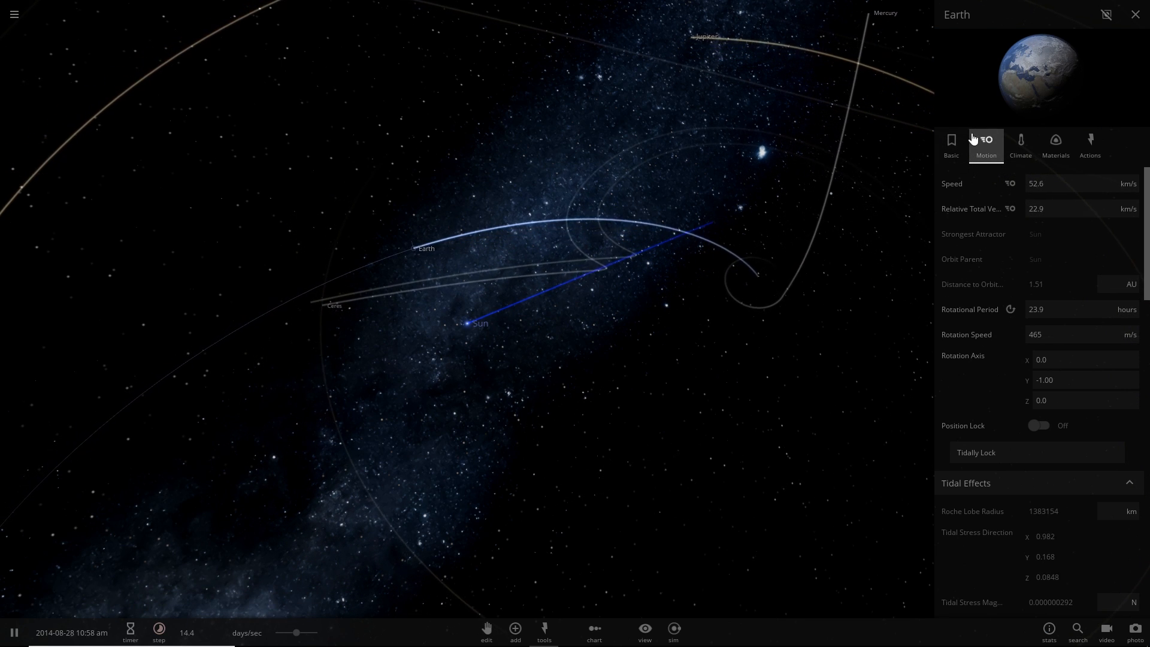
# - Watch Earth's Basic properties as it freezes to about -42 °C, then reopen its full properties
pyautogui.click(950, 142)
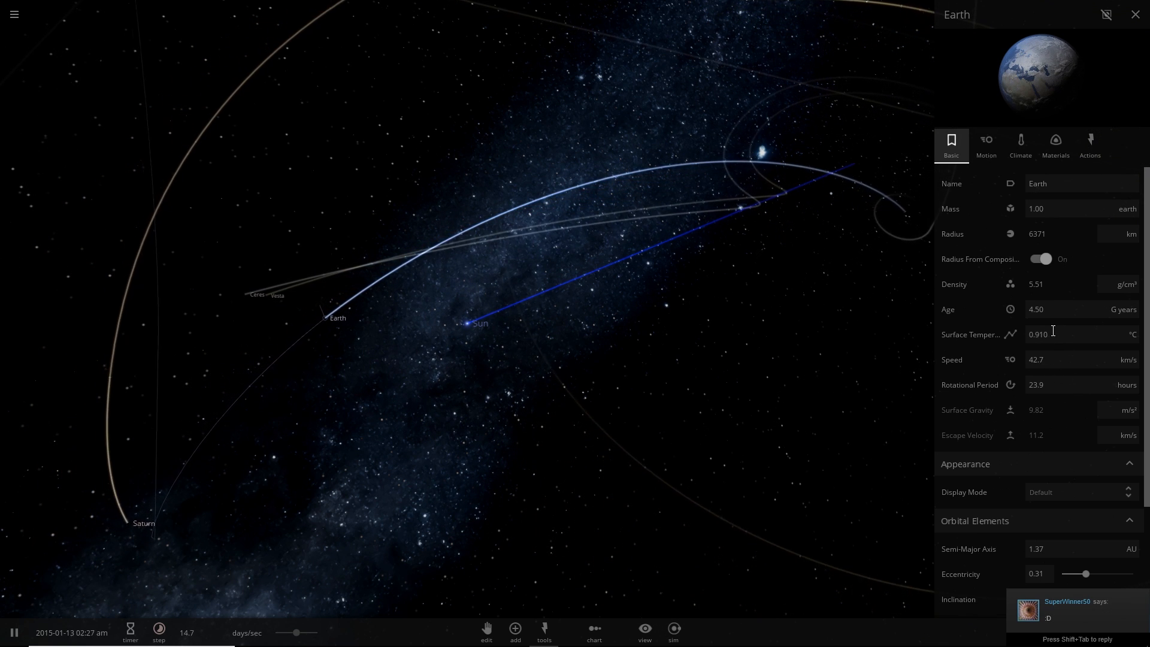
pyautogui.moveTo(1062, 333)
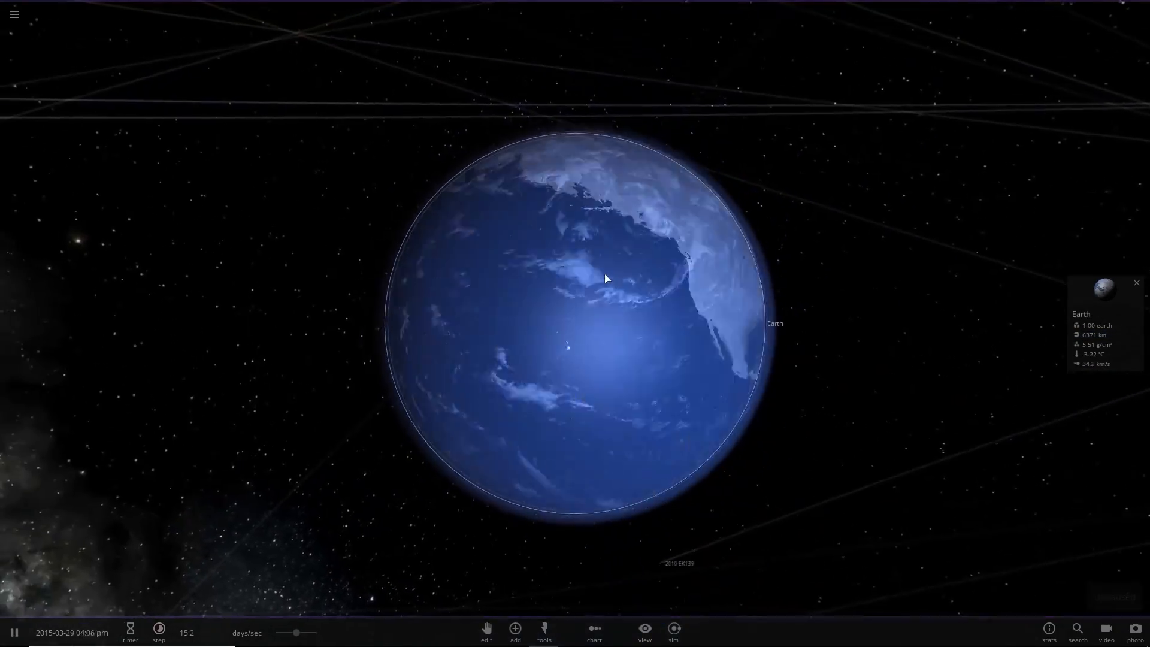
pyautogui.click(158, 628)
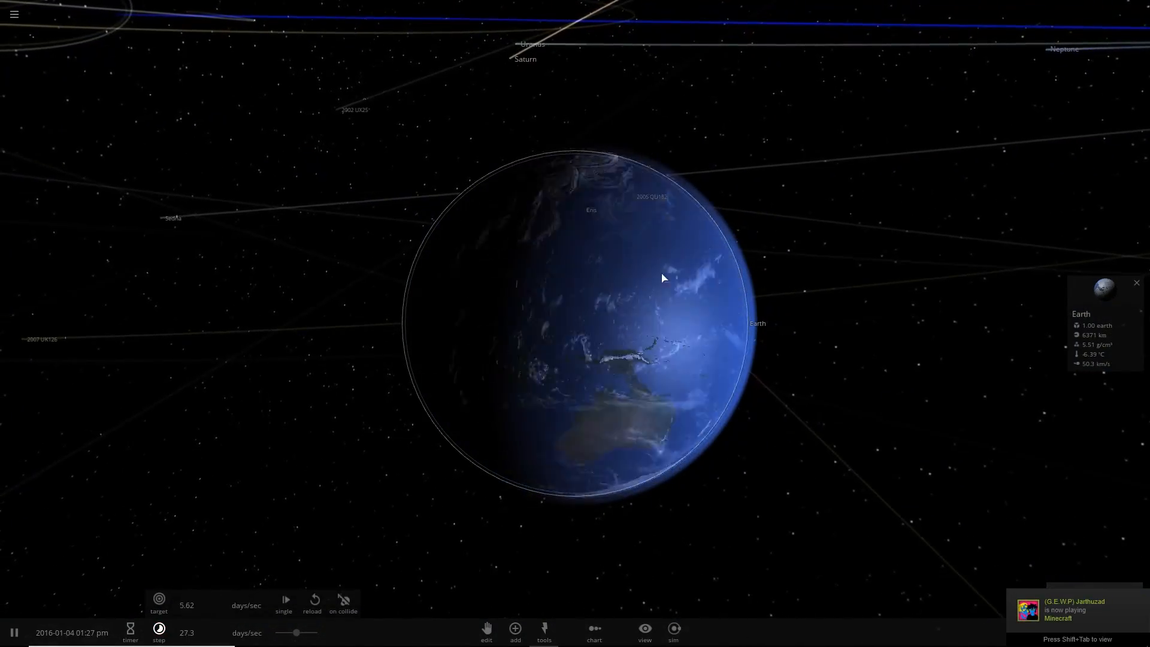
pyautogui.scroll(-3)
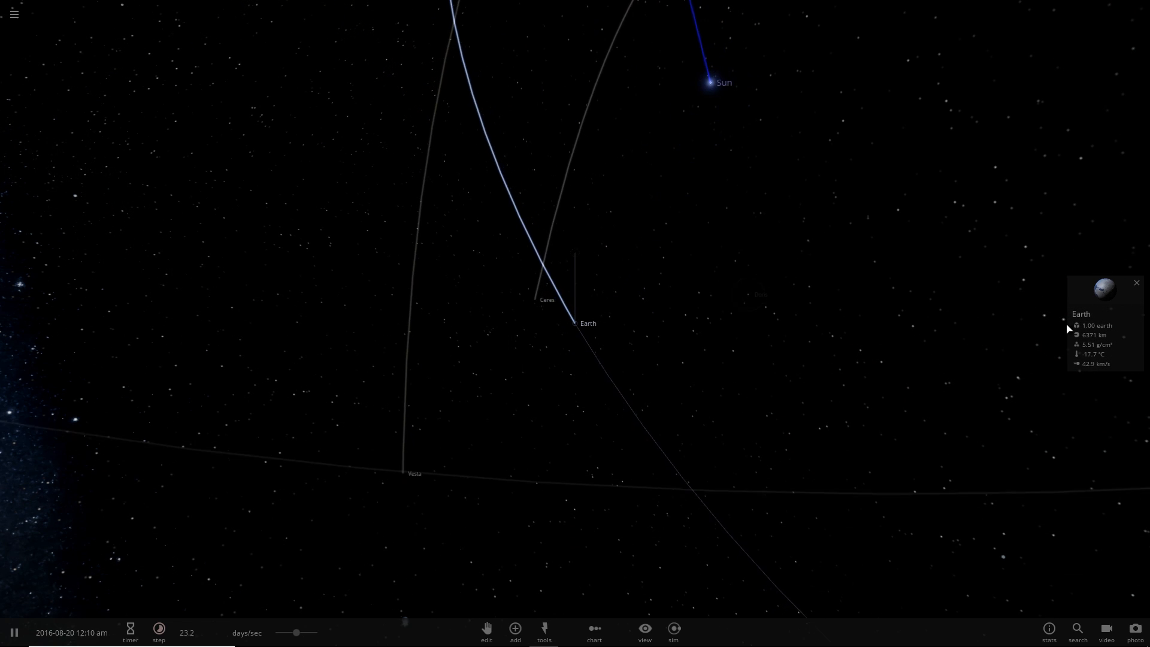
pyautogui.click(1103, 288)
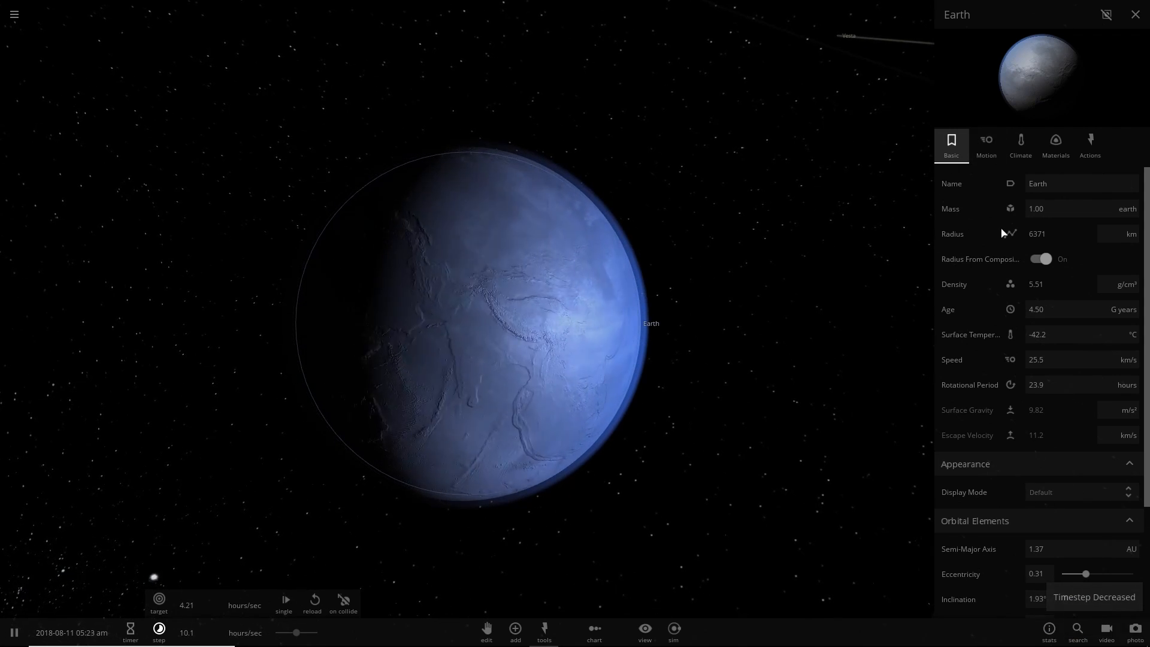
# - Raise Earth's carbon dioxide far above 390 ppmv under Climate's Greenhouse Gases
pyautogui.click(1019, 145)
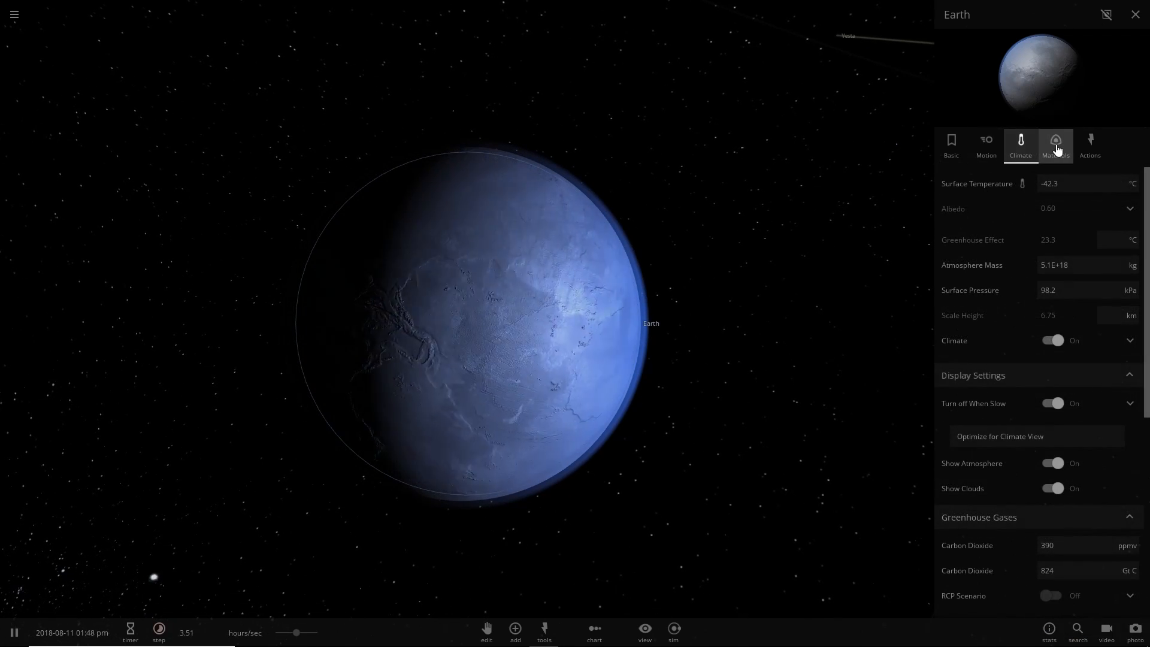
pyautogui.scroll(-3)
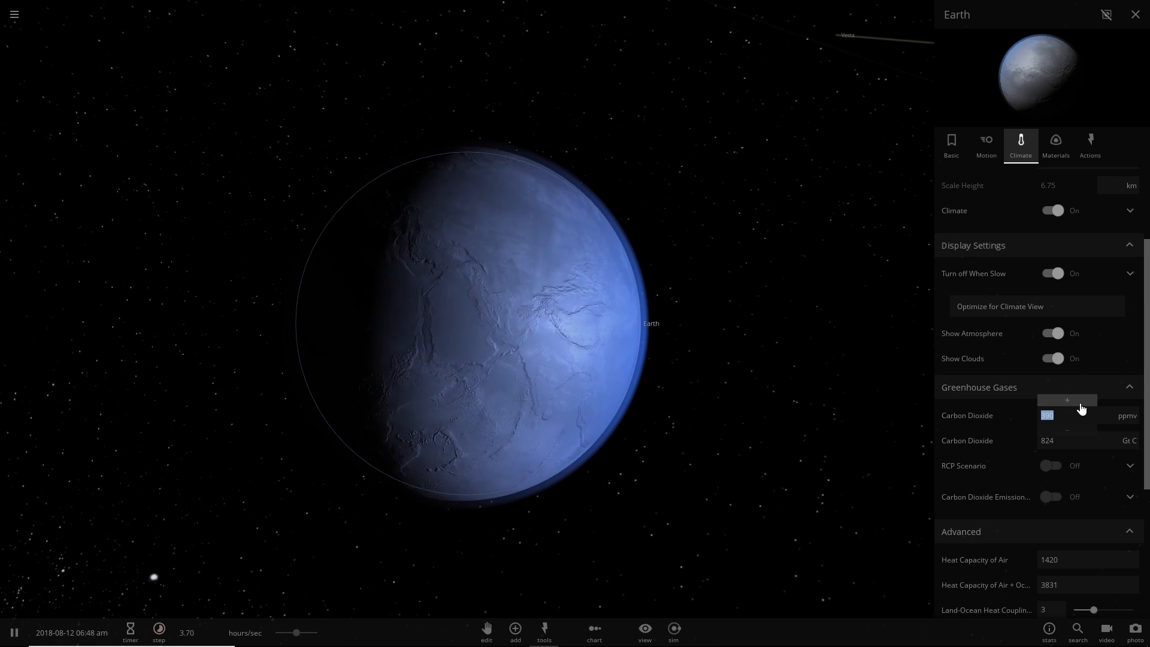
pyautogui.scroll(3)
pyautogui.write('3120')
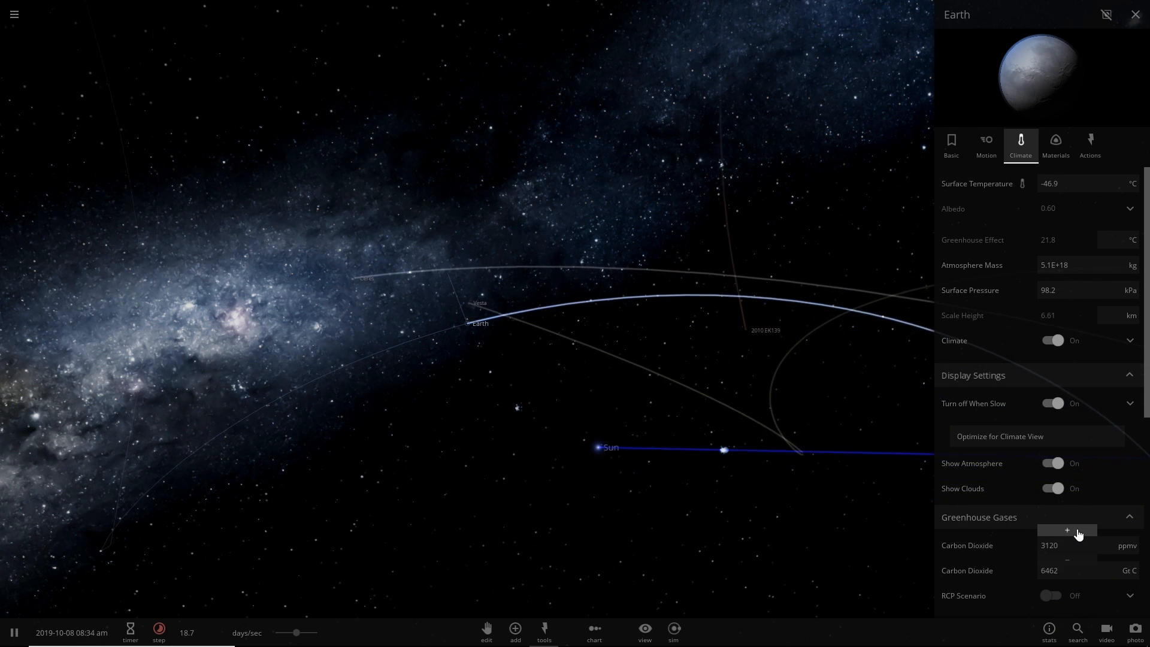
pyautogui.click(1066, 529)
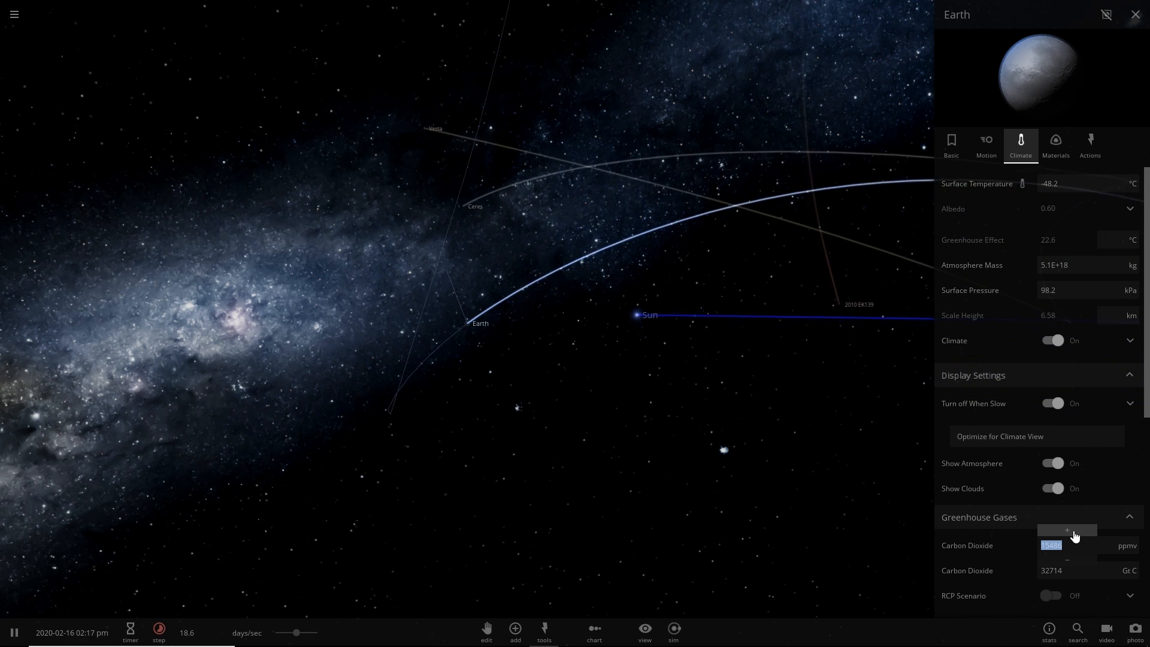
pyautogui.click(1066, 529)
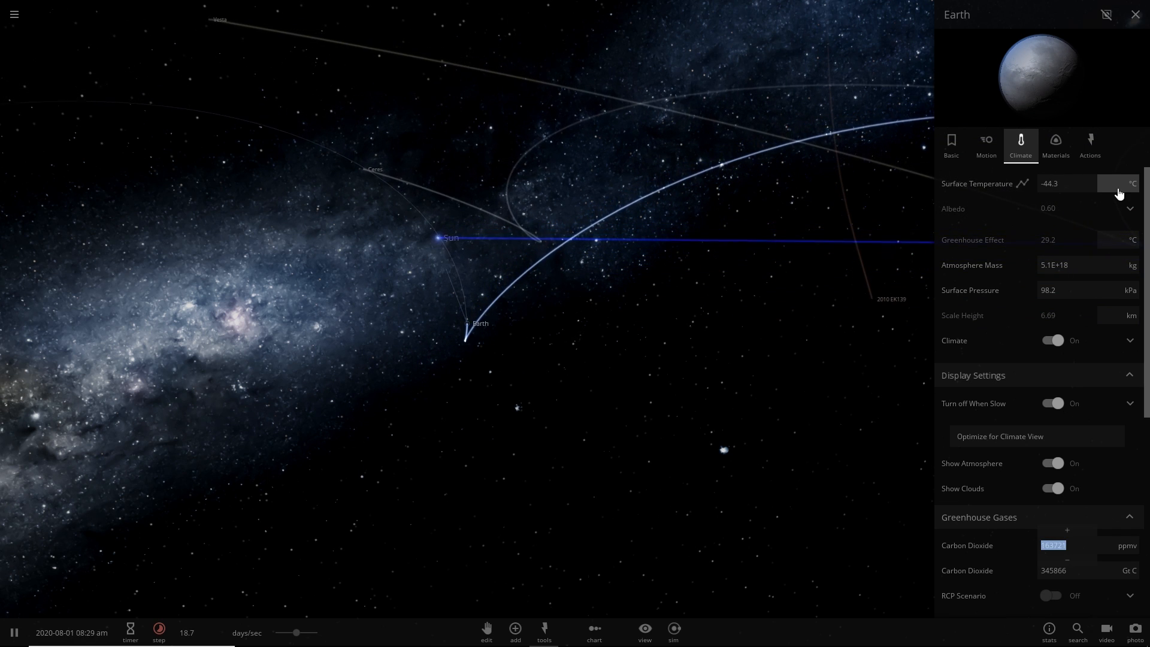
# - Chart Earth's surface temperature over time and increase the timestep twice
pyautogui.click(1002, 183)
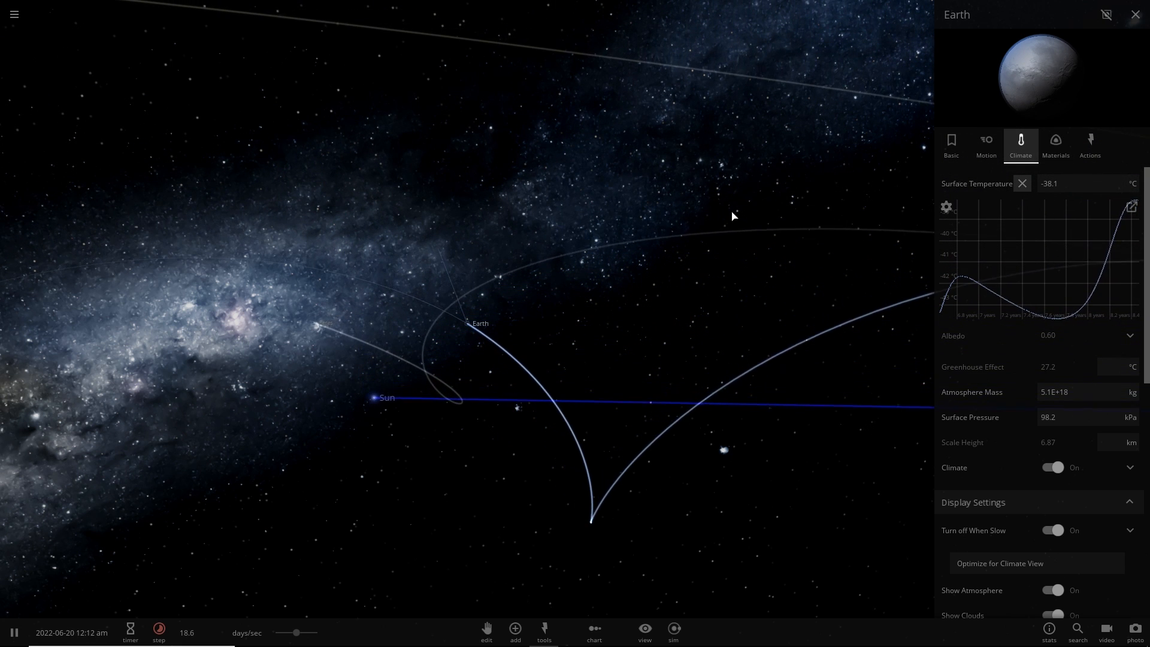
pyautogui.click(159, 629)
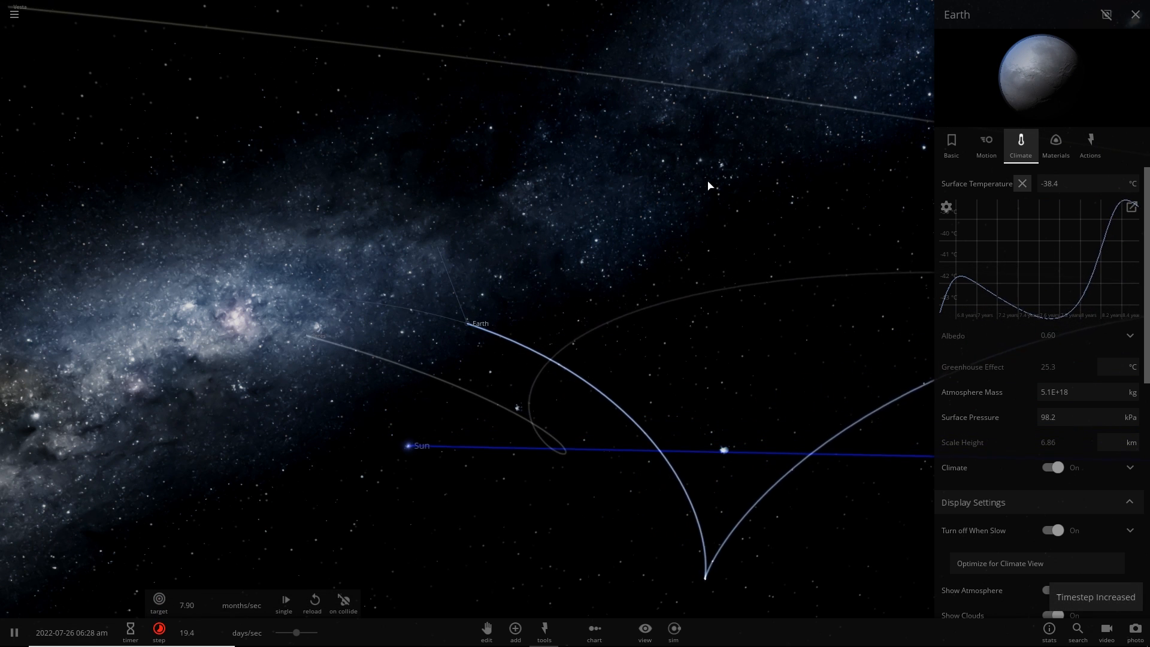
pyautogui.click(1134, 14)
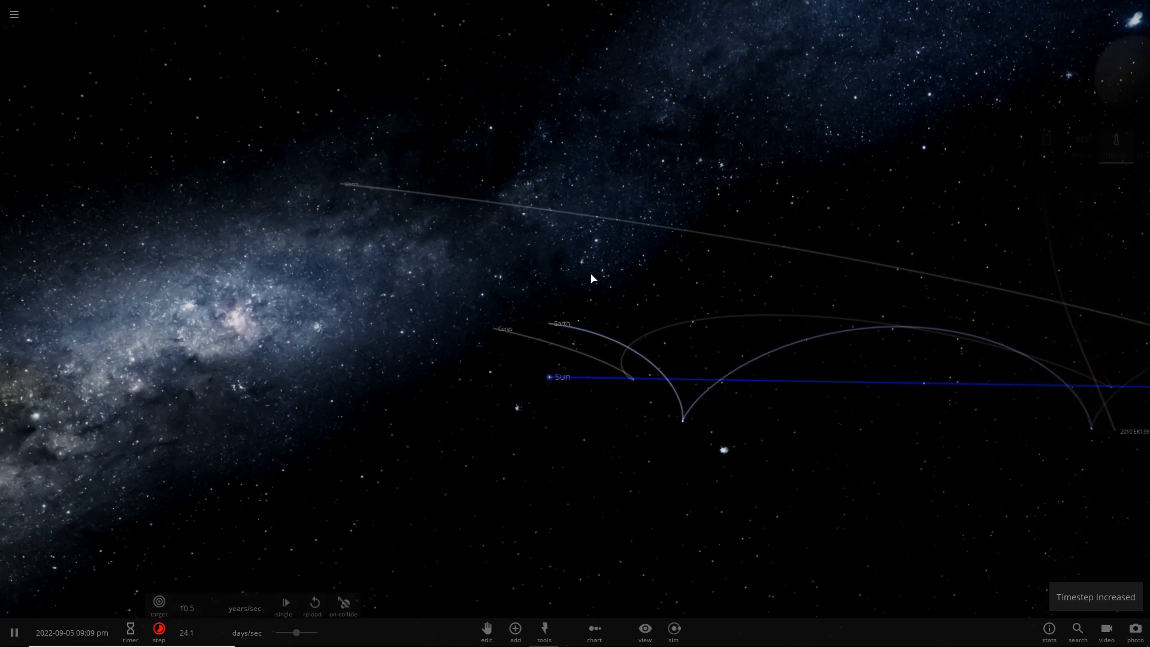
# - Push the timestep to the simulation's speed limit, then pause the run
pyautogui.click(566, 304)
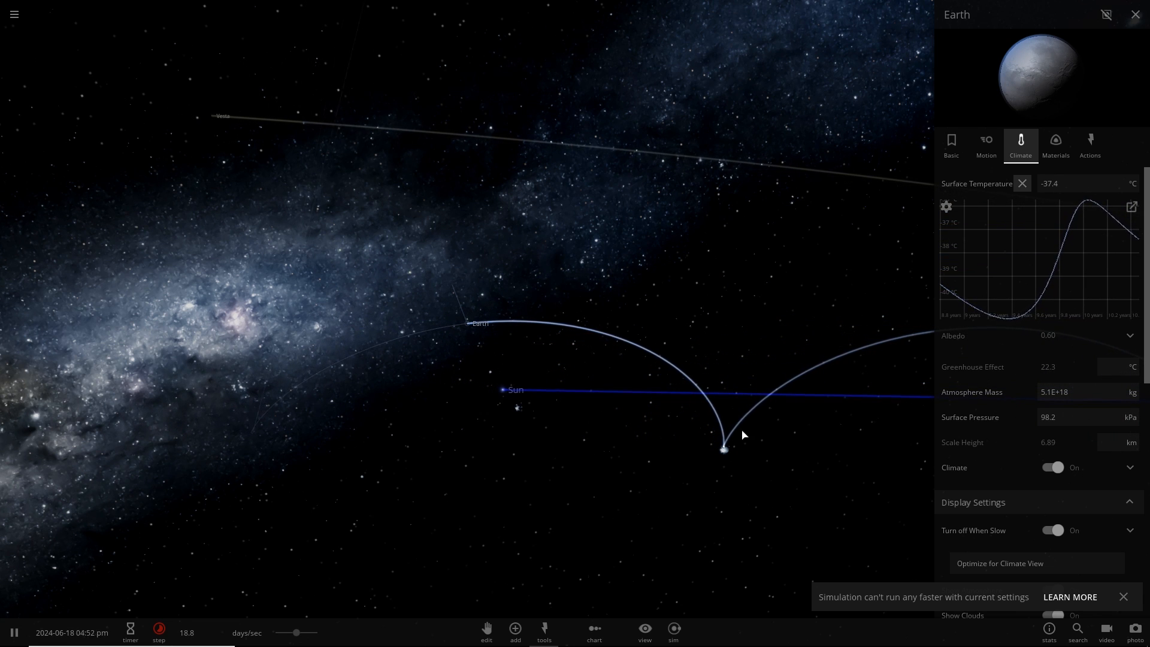
pyautogui.moveTo(836, 576)
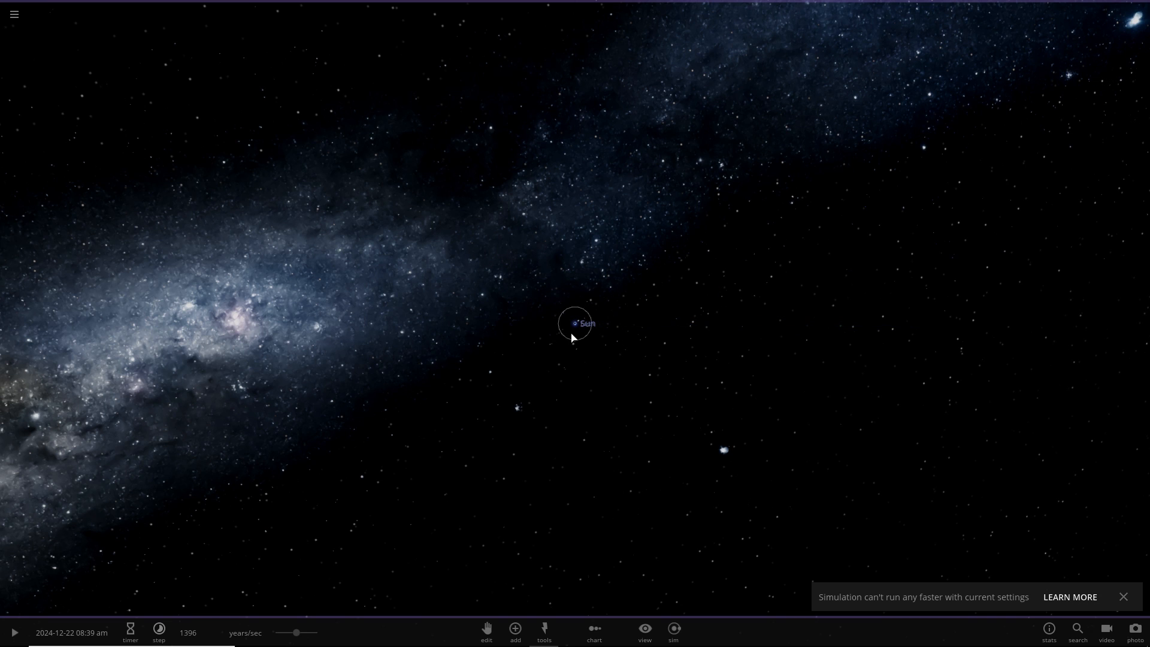
pyautogui.moveTo(568, 358)
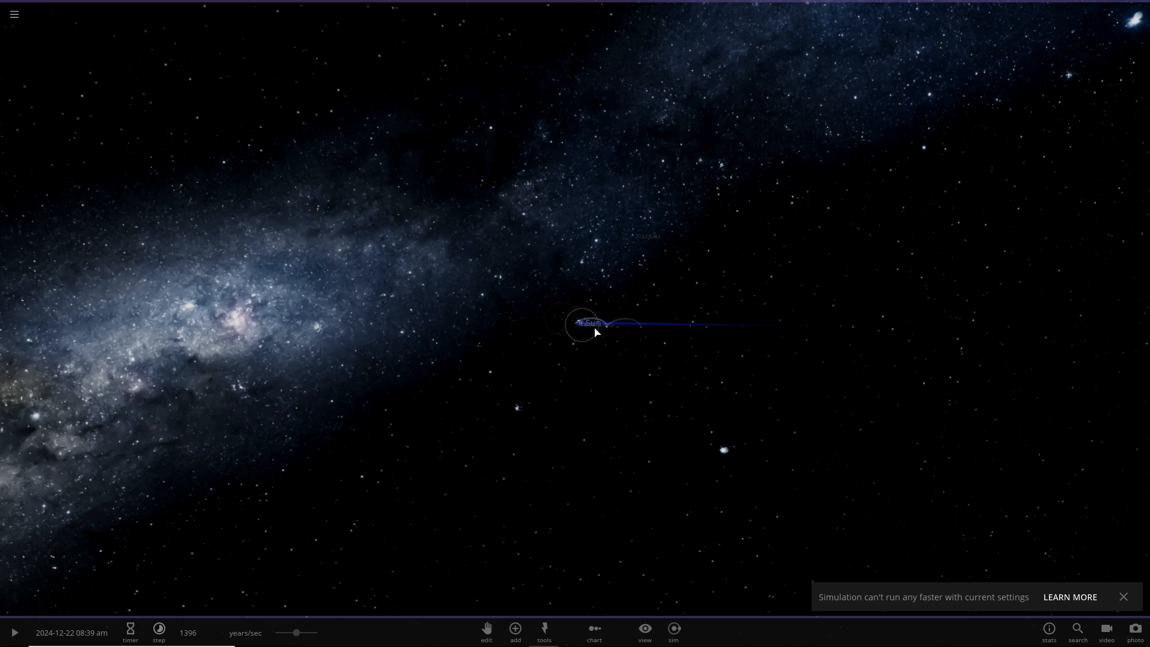
# - Reselect Earth, resume the run and chart its surface temperature swings
pyautogui.click(584, 324)
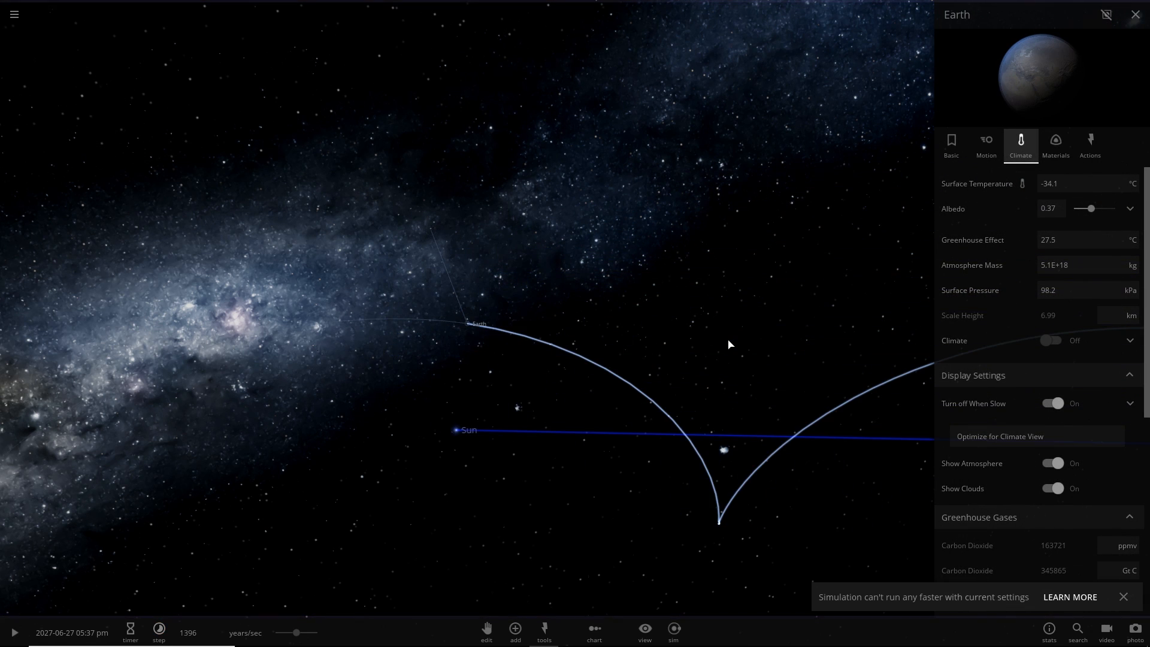
pyautogui.click(13, 632)
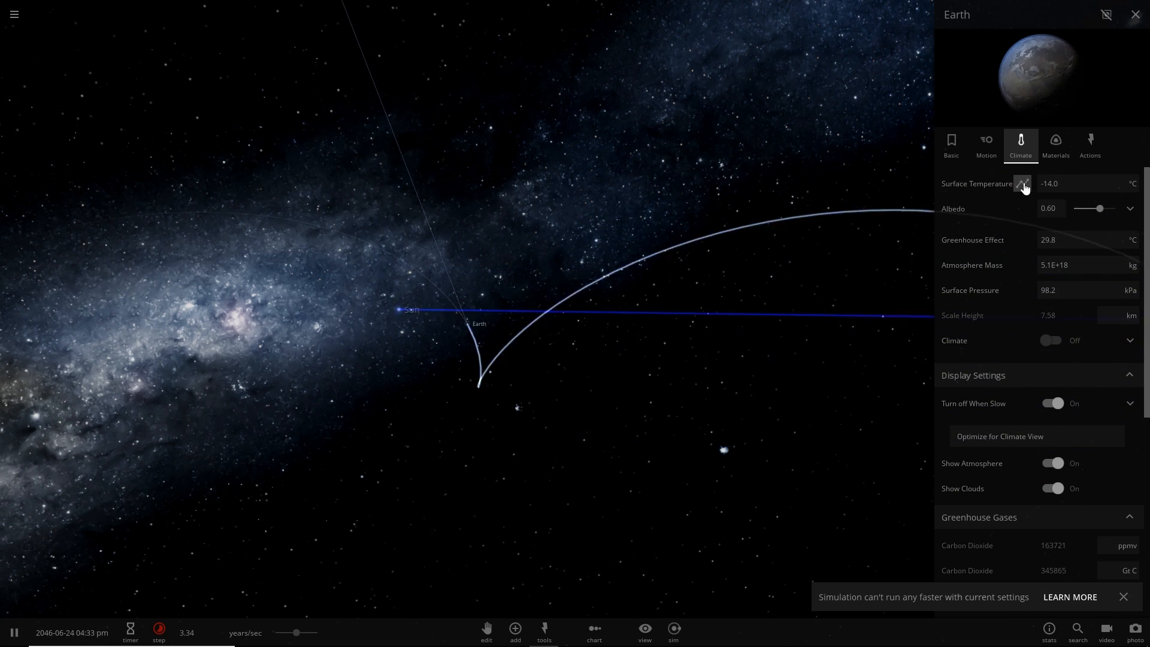
pyautogui.click(1022, 184)
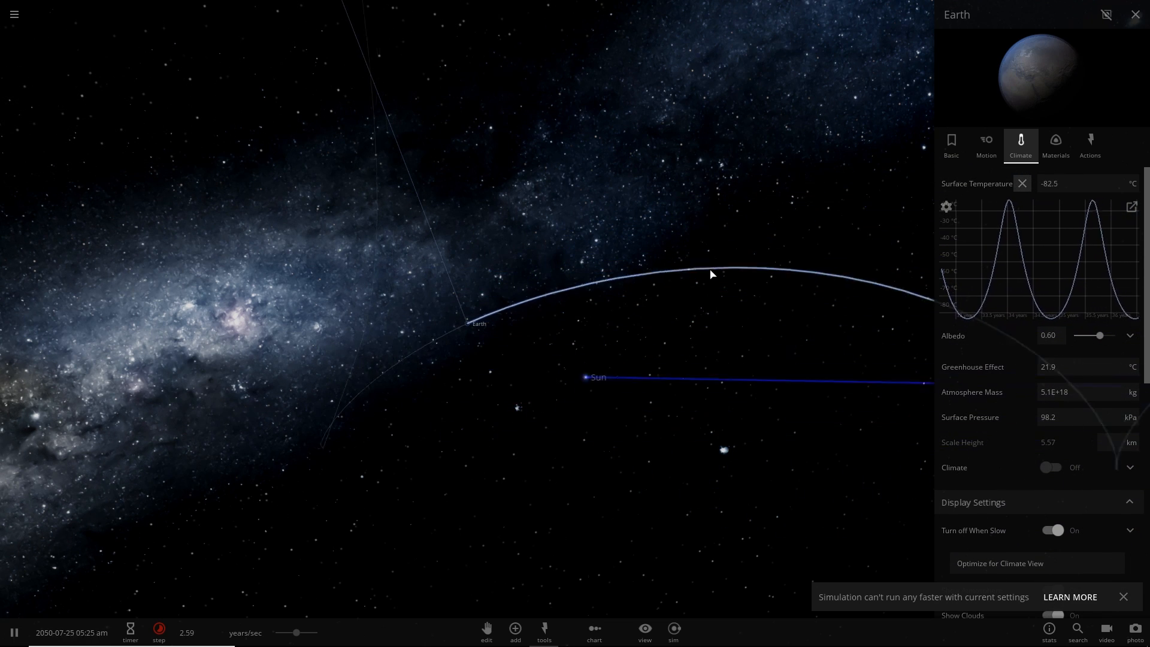